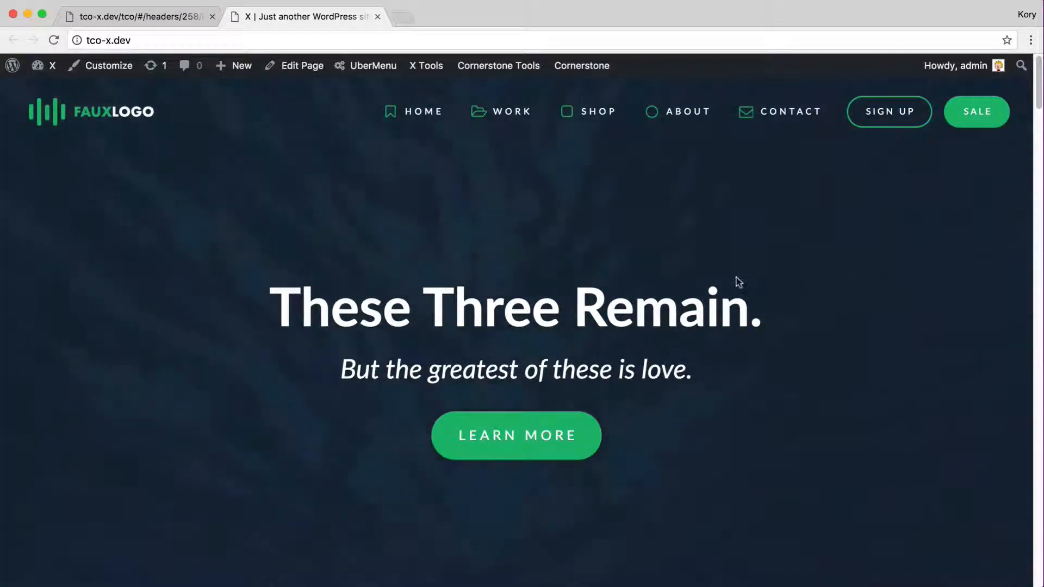
mouse_move(743, 260)
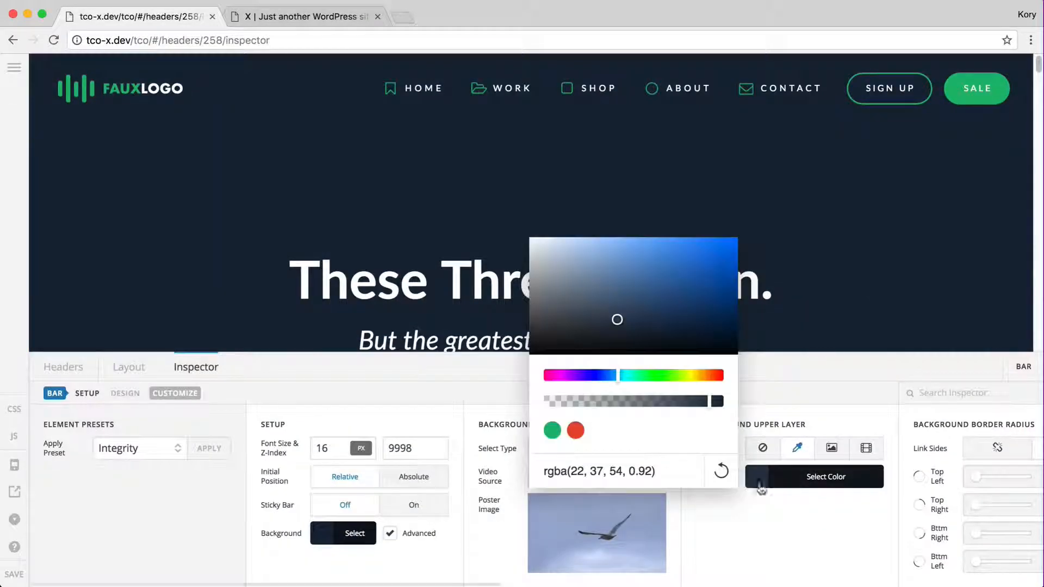
- Make the upper-layer overlay black at 0.92 opacity and save the header
type("black")
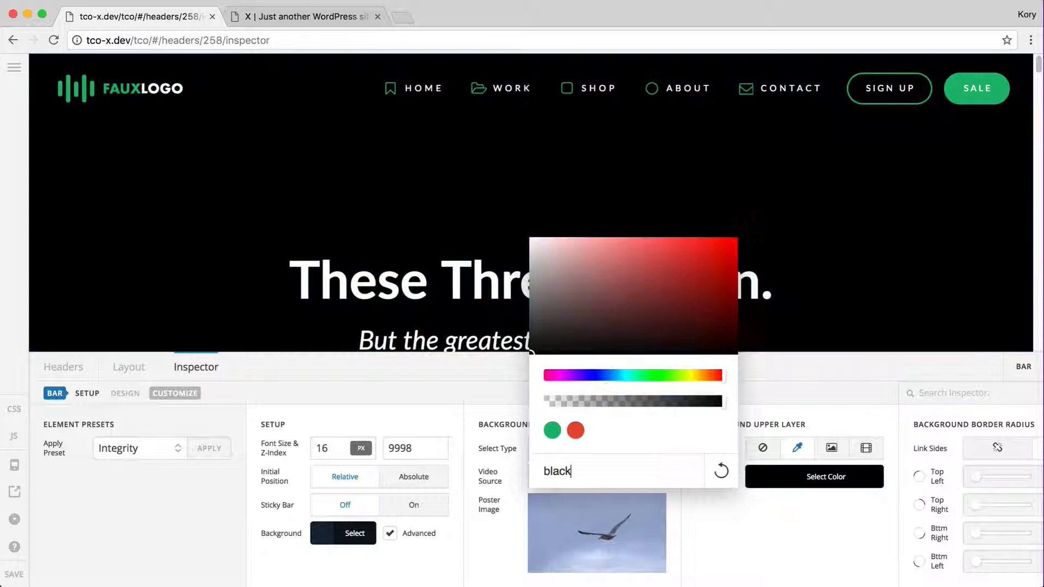
left_click_drag(565, 402, 714, 402)
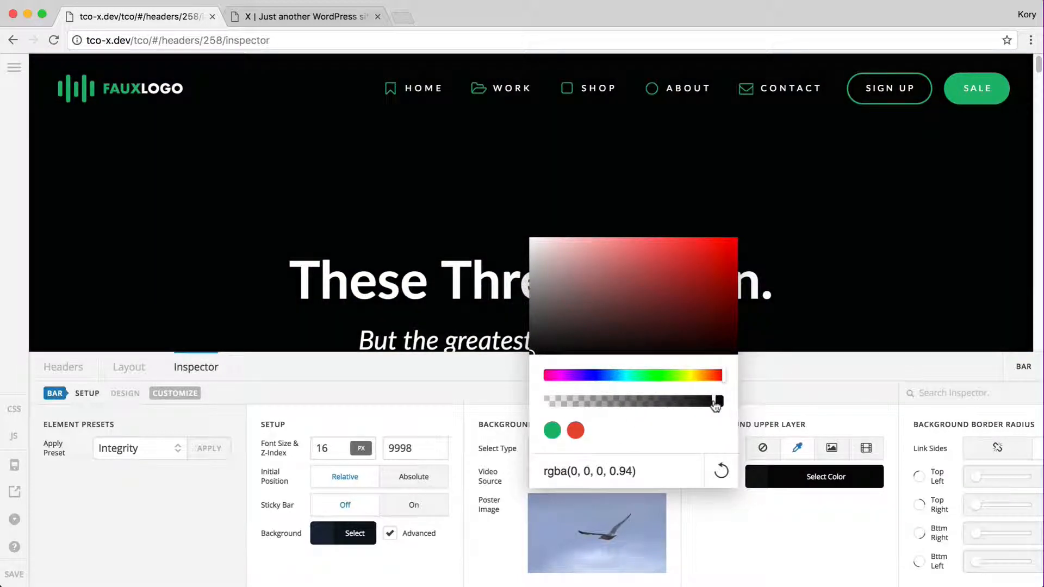
left_click_drag(715, 401, 702, 401)
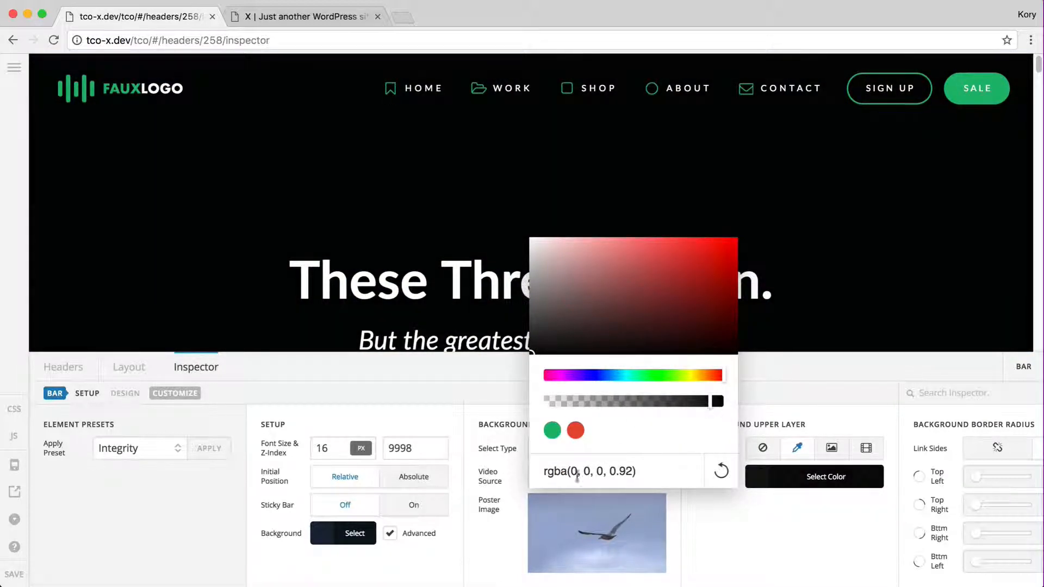
left_click(304, 17)
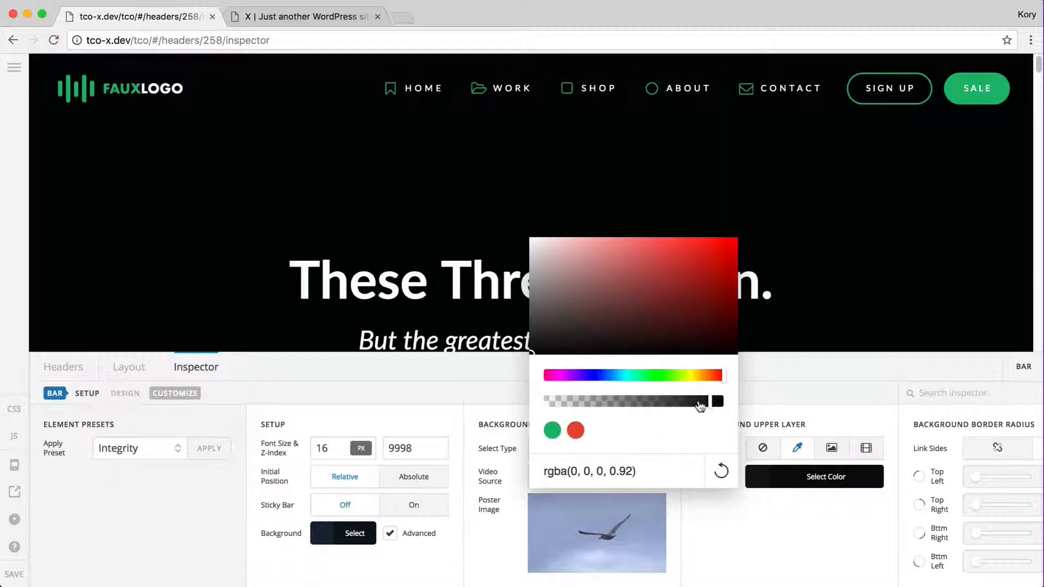
left_click(303, 16)
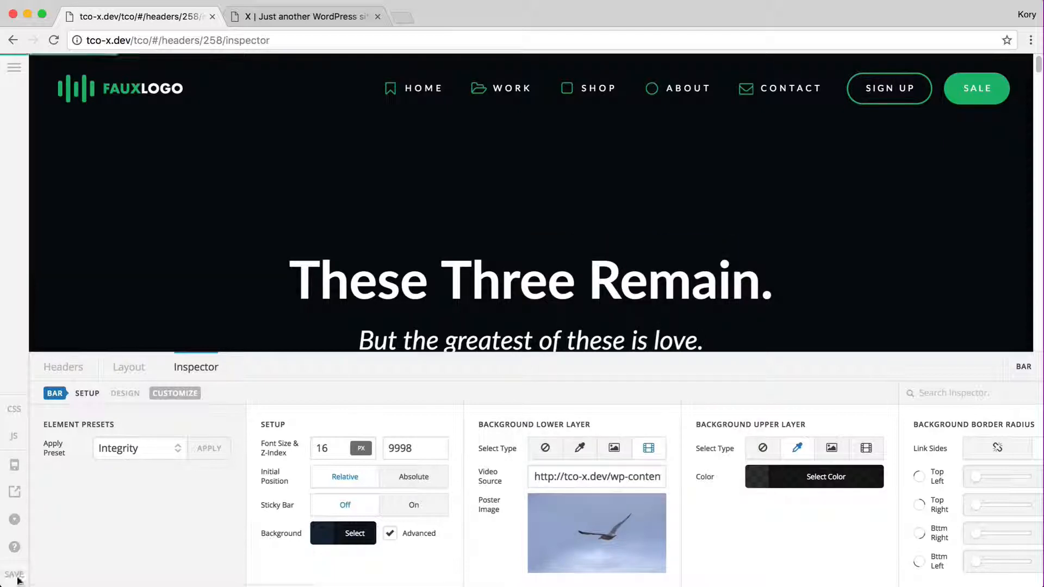
left_click(305, 16)
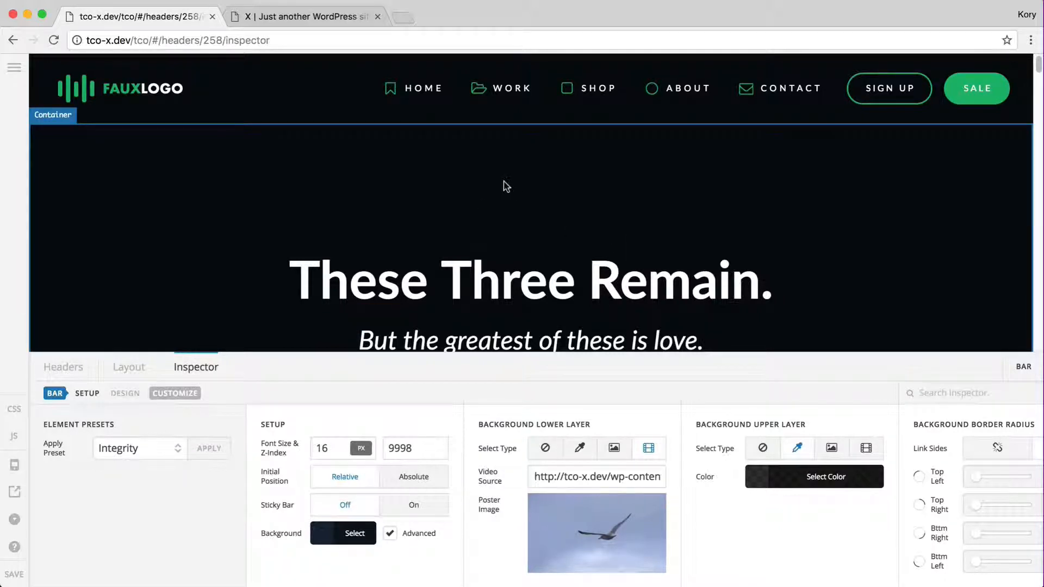
mouse_move(223, 235)
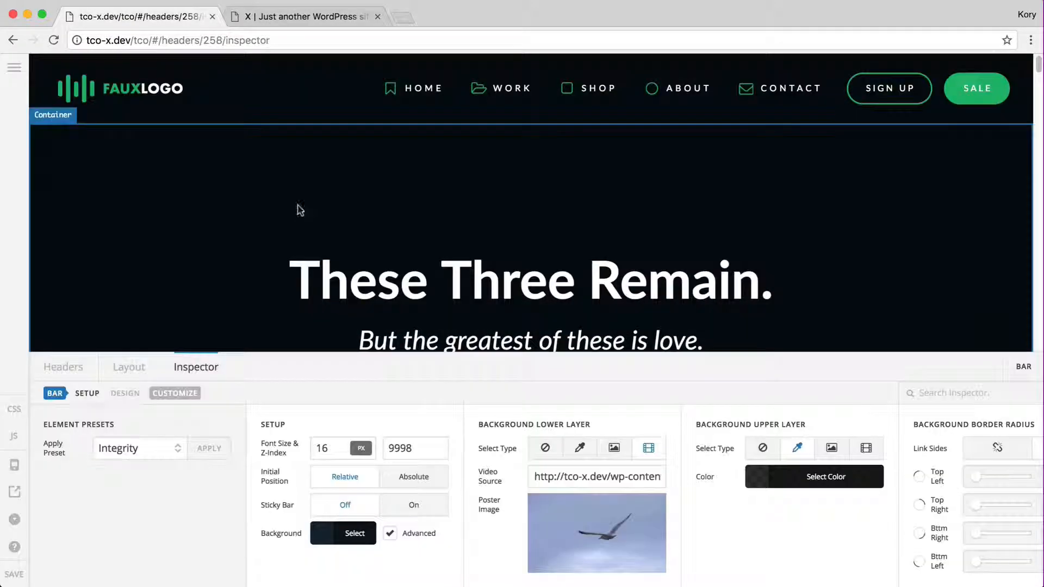
mouse_move(326, 238)
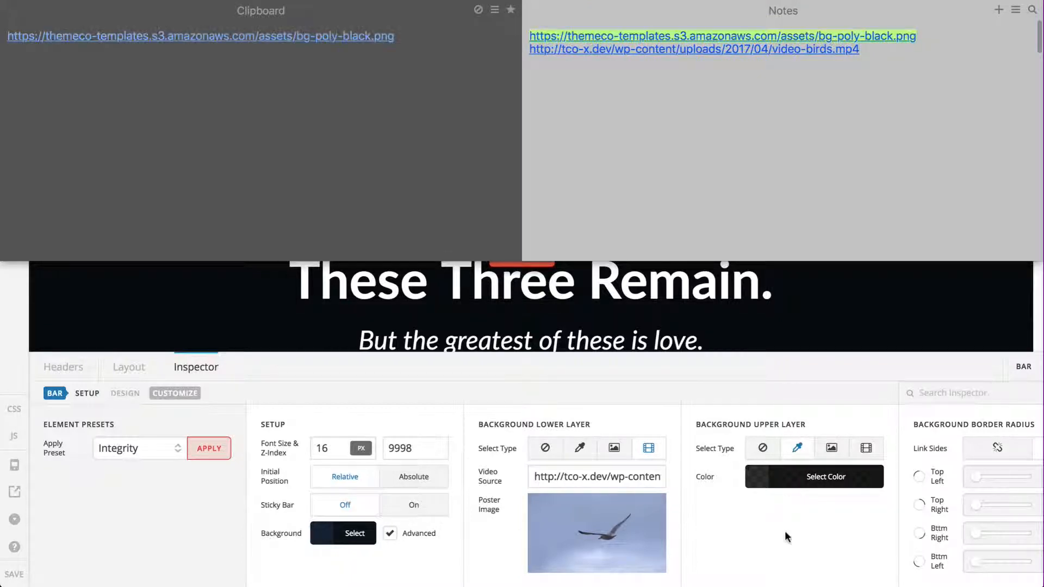
- Switch the lower background layer toward an image and reach the colour chooser
left_click(613, 447)
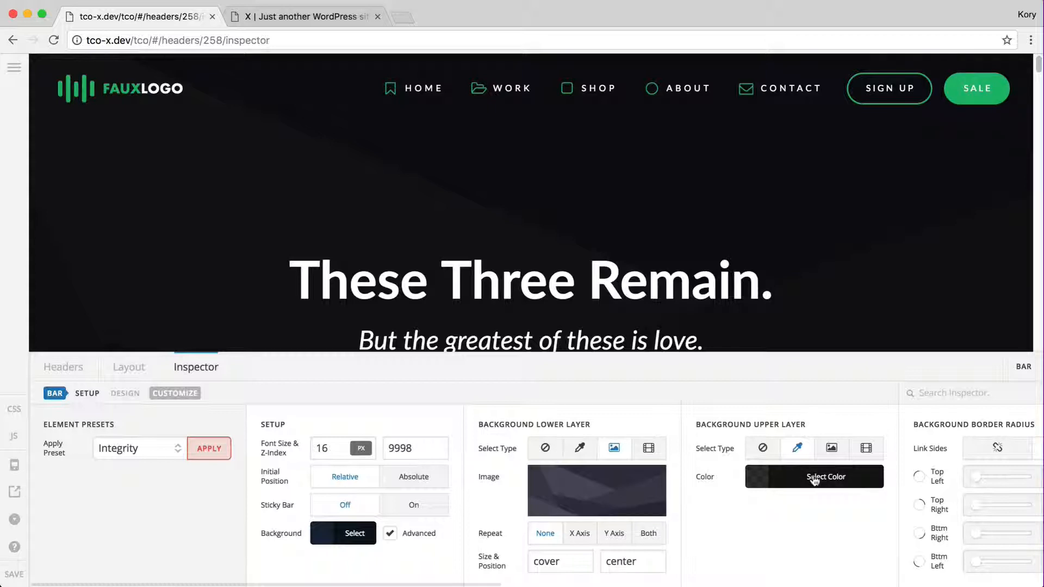
left_click(825, 476)
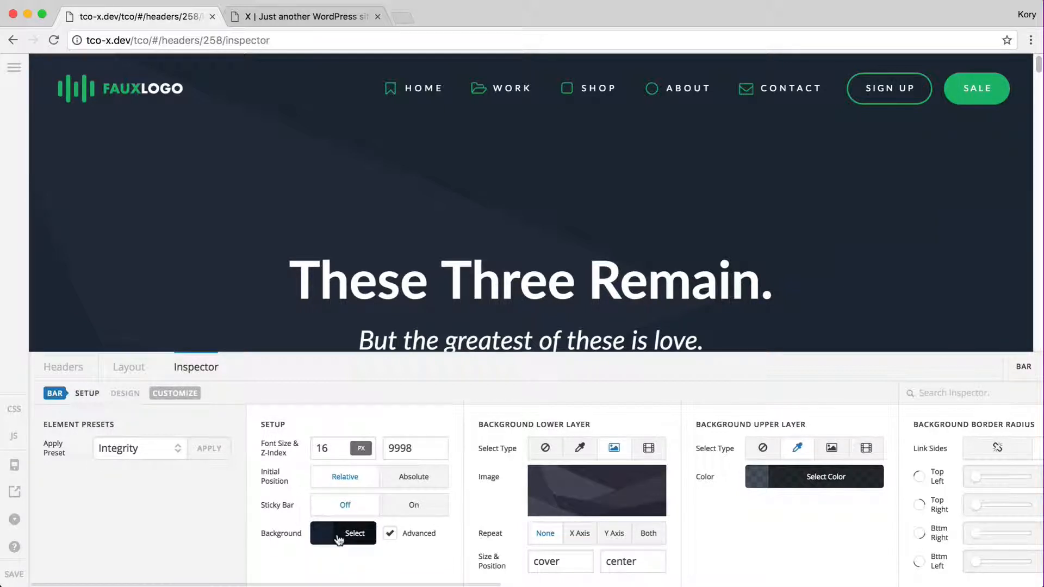
mouse_move(259, 425)
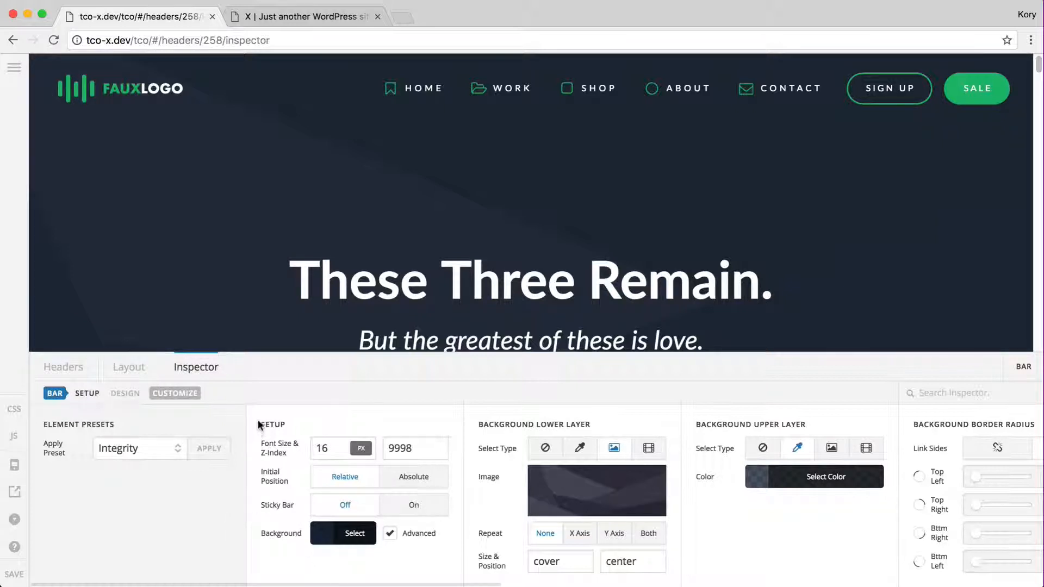
mouse_move(270, 549)
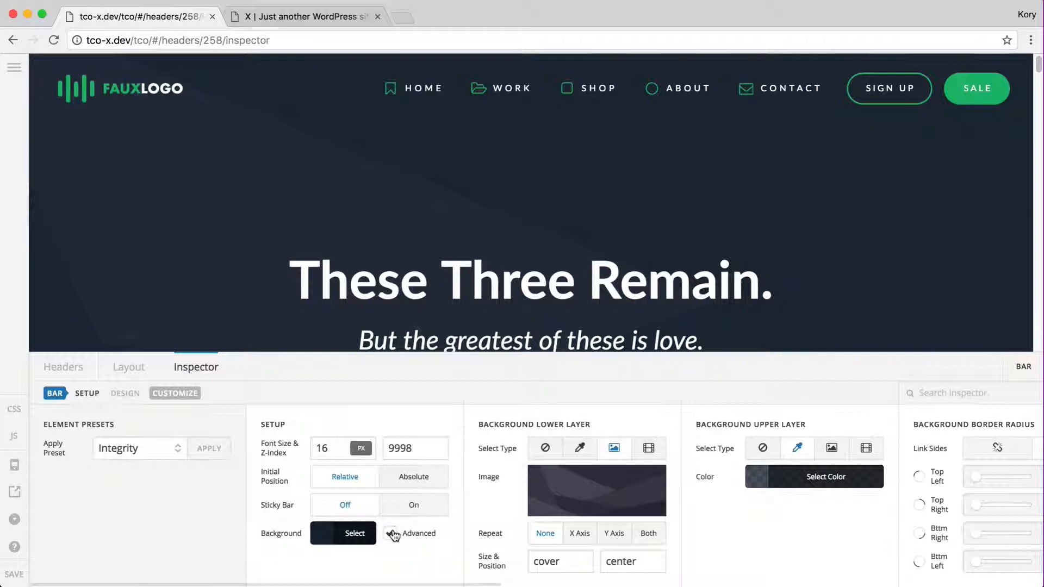
left_click(391, 532)
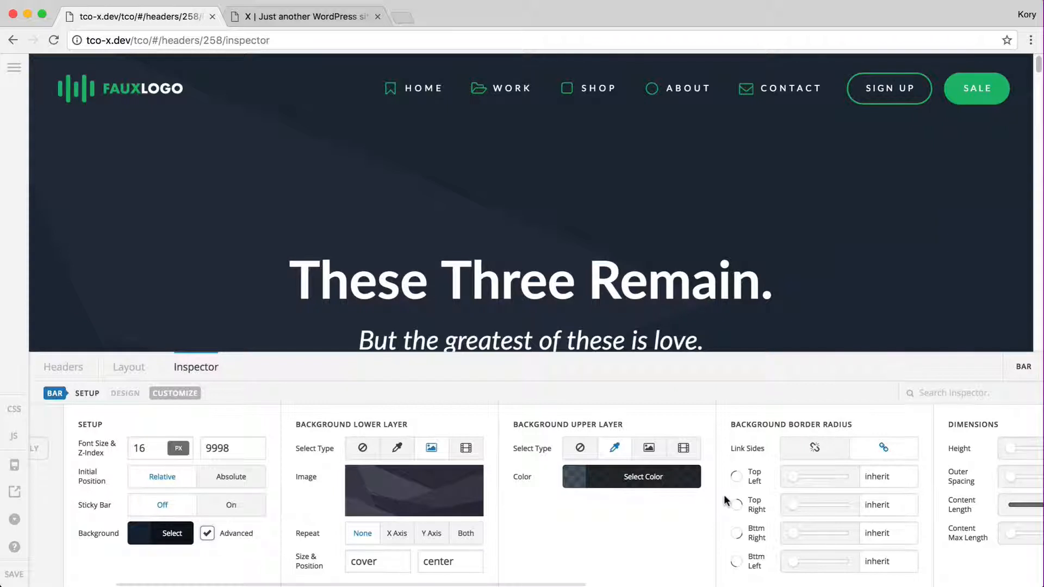
mouse_move(665, 509)
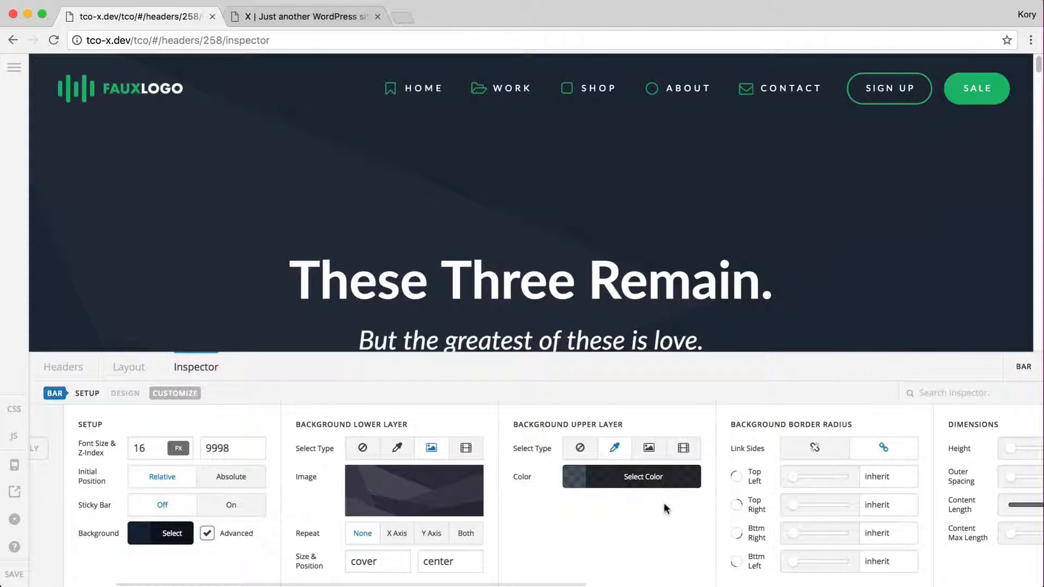
mouse_move(639, 531)
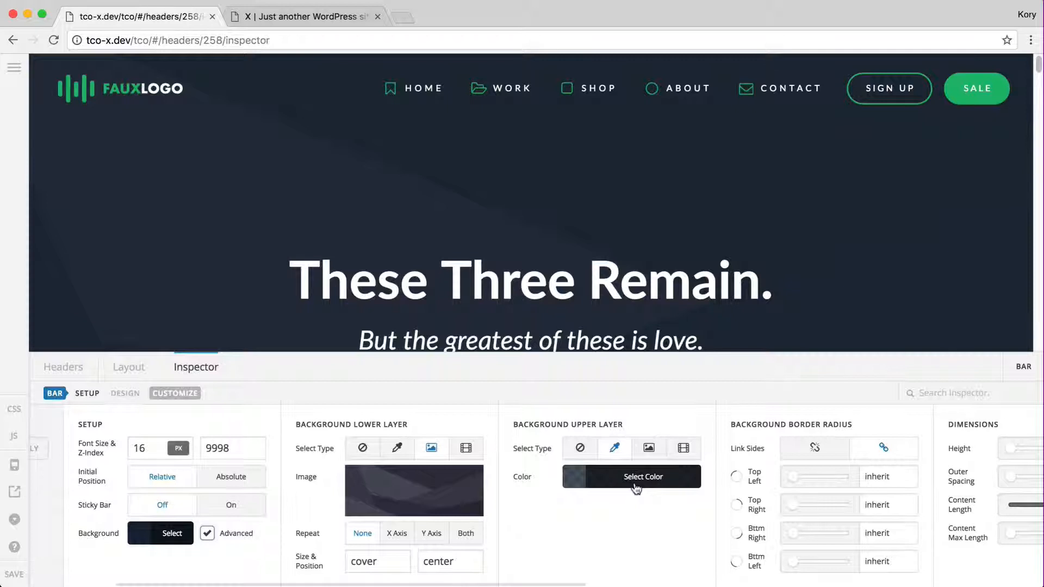
mouse_move(605, 516)
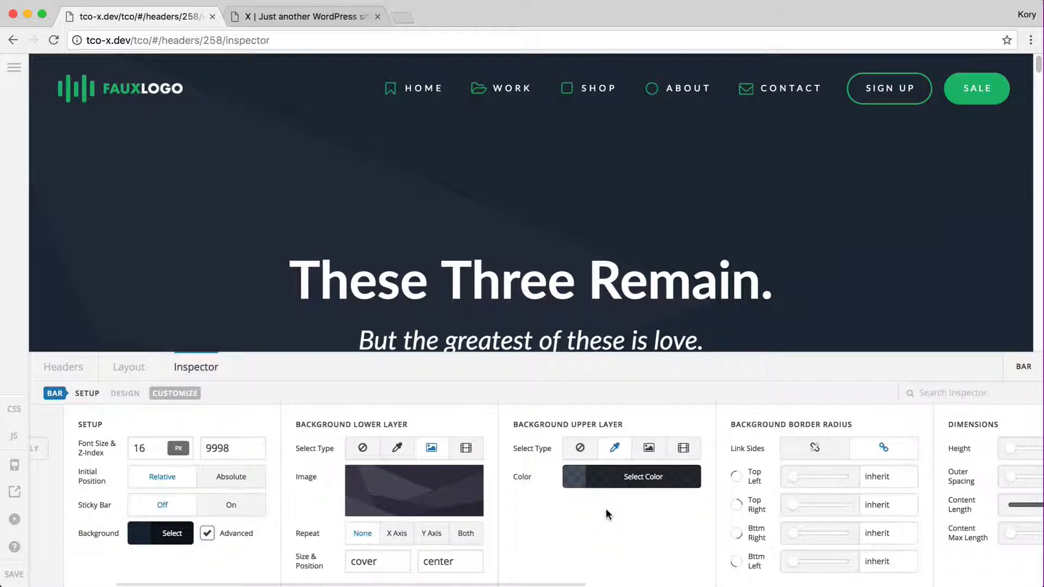
- Review the upper layer's overlay colour rgba(22, 37, 54, 0.75) in the chooser
left_click(643, 476)
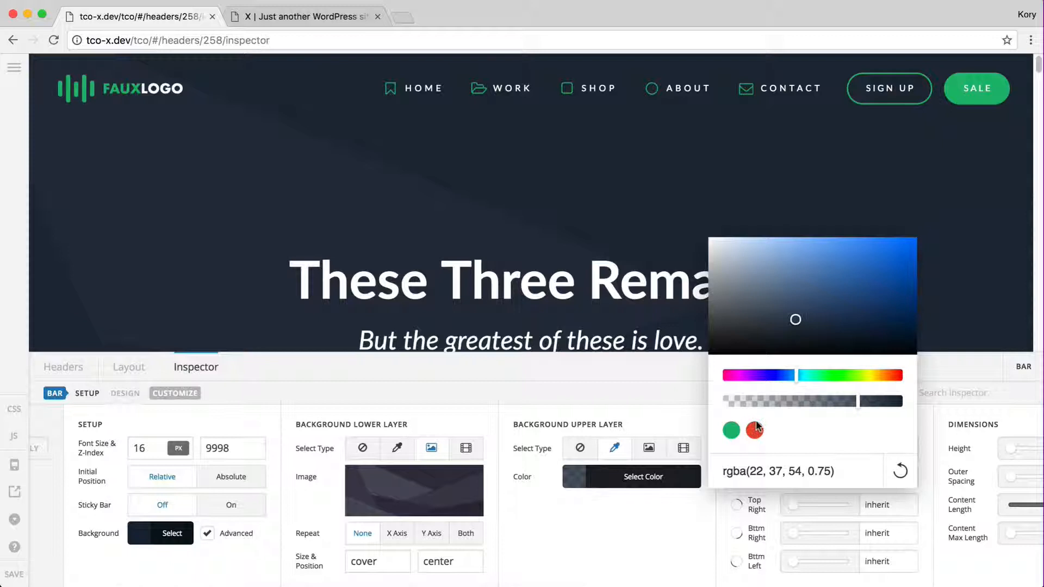
mouse_move(682, 477)
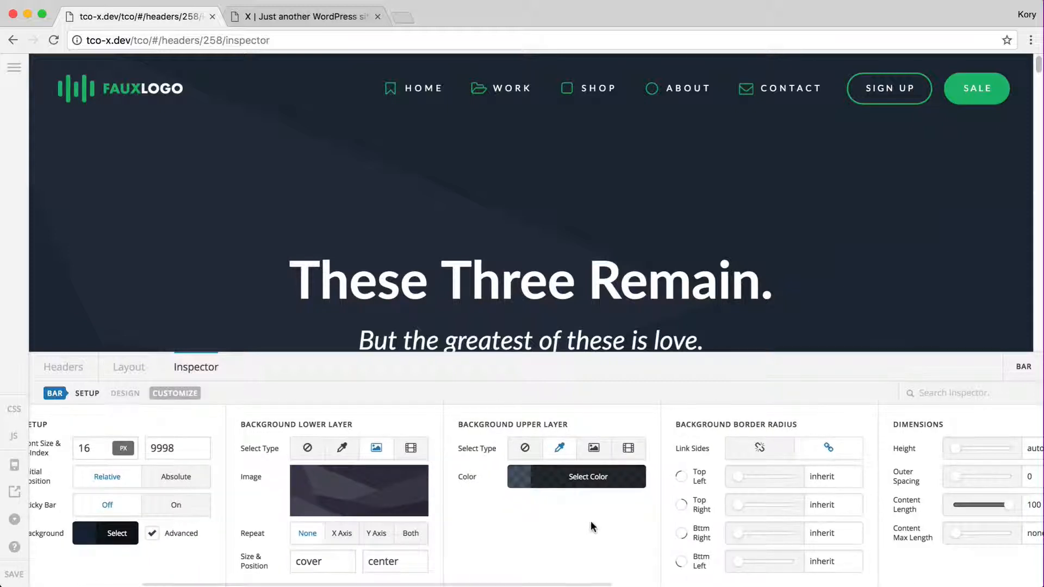
mouse_move(577, 532)
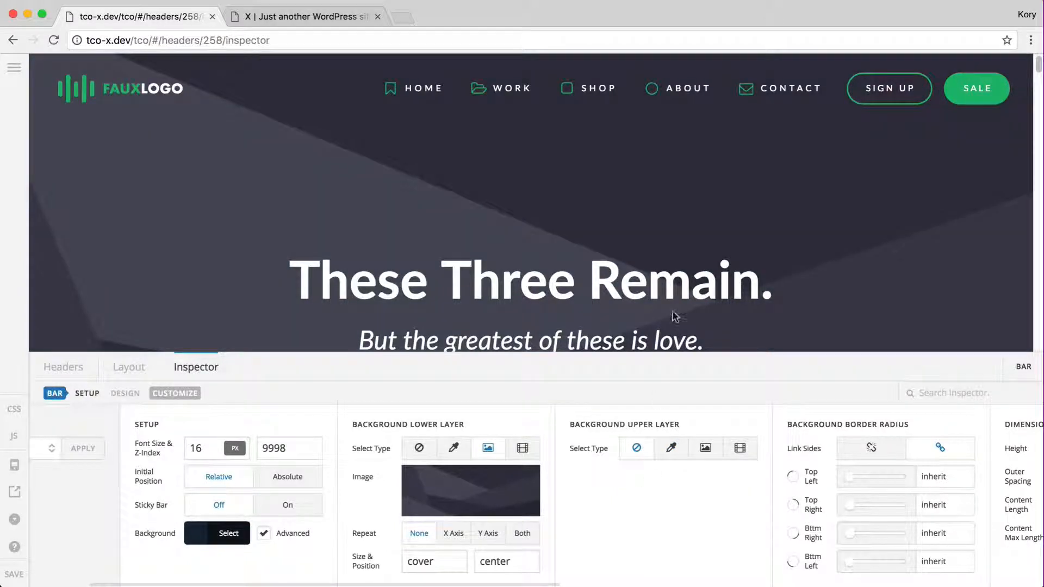
mouse_move(686, 498)
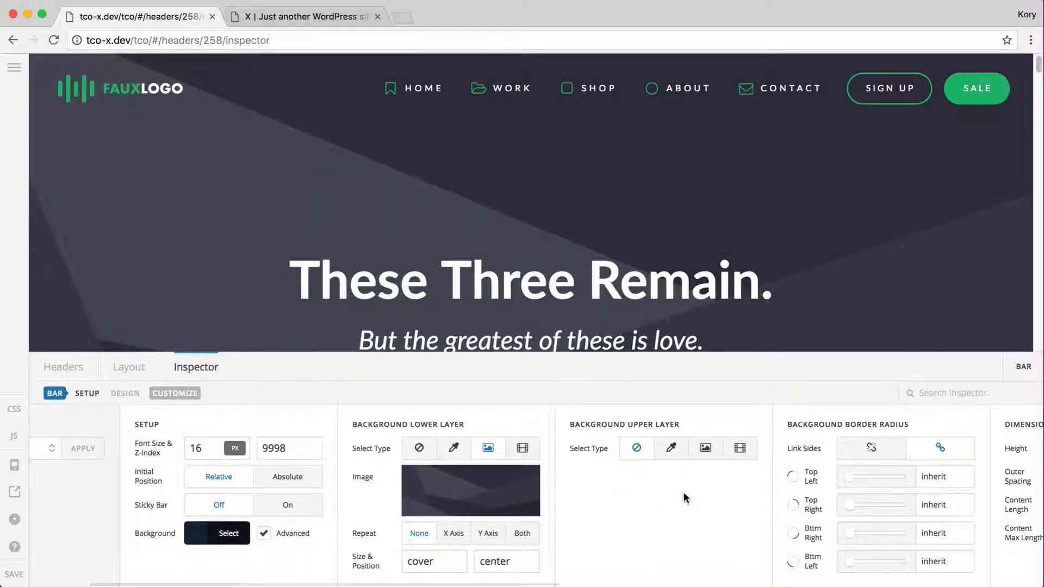
- Re-enable the upper-layer colour fill and try green, olive, red and light-blue hues
left_click(671, 447)
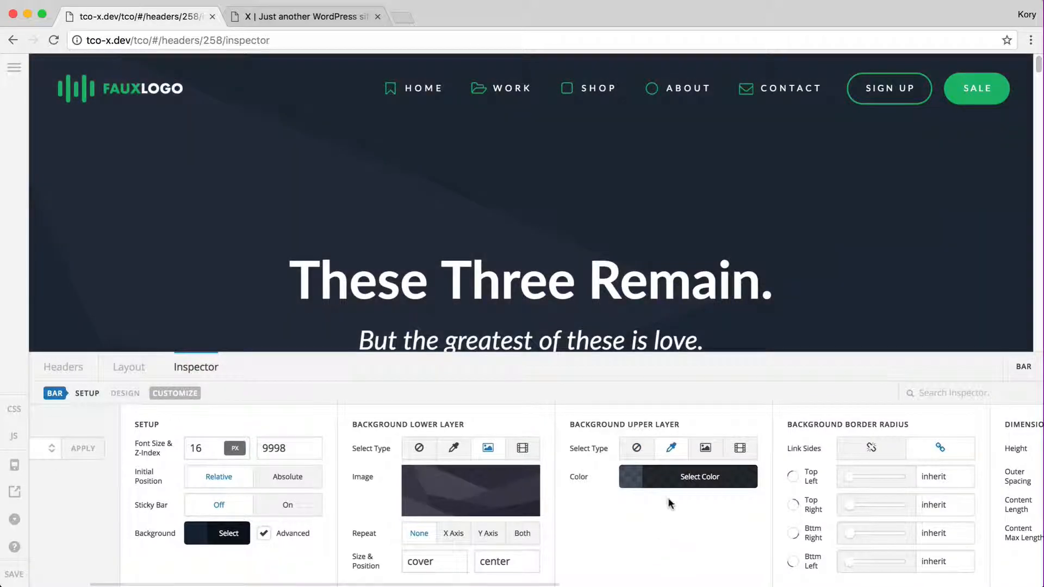
left_click(698, 476)
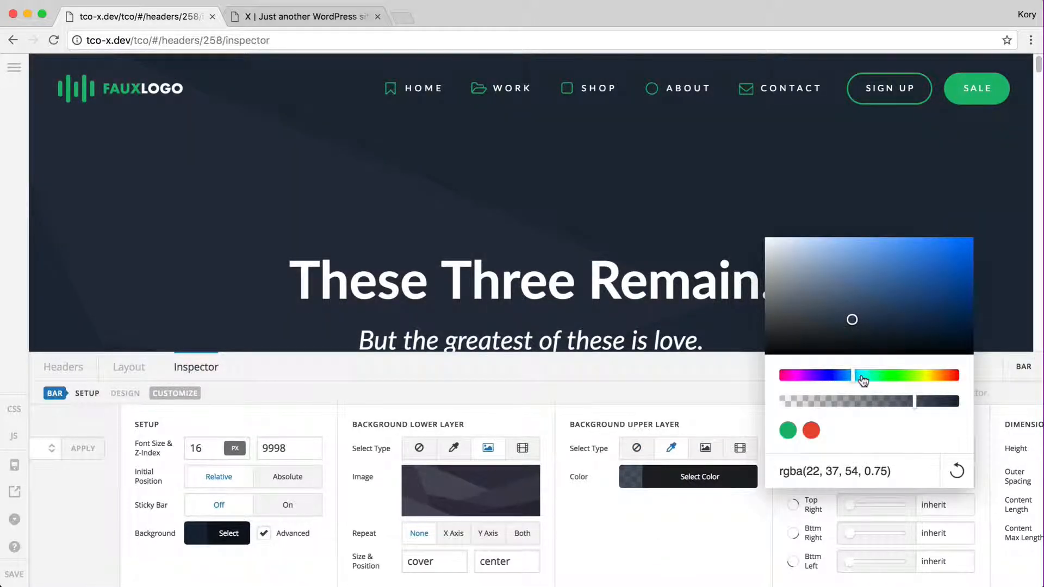
left_click_drag(861, 375, 894, 380)
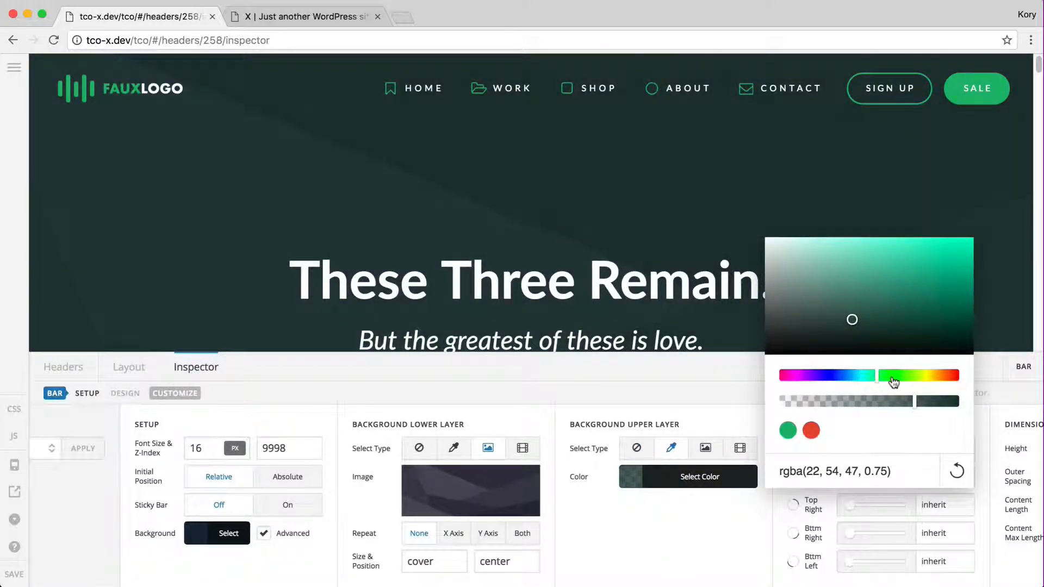
left_click_drag(893, 382, 931, 381)
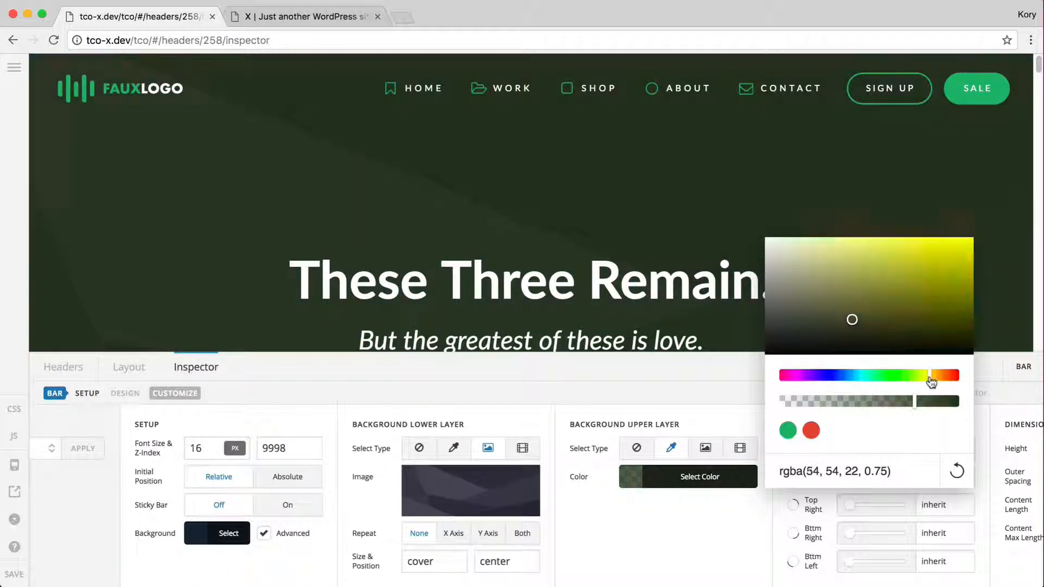
left_click_drag(931, 382, 840, 382)
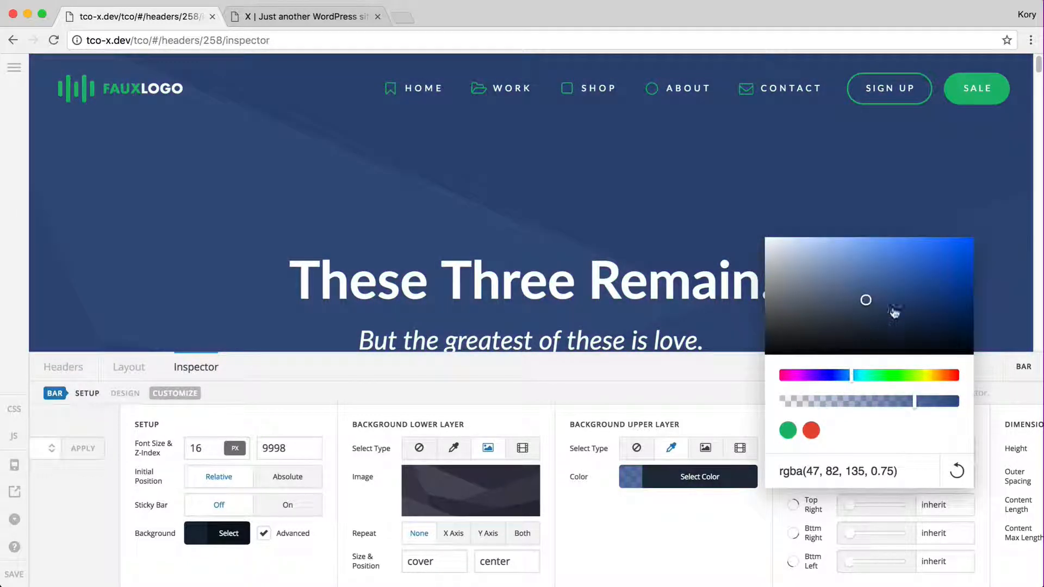
left_click_drag(895, 313, 850, 265)
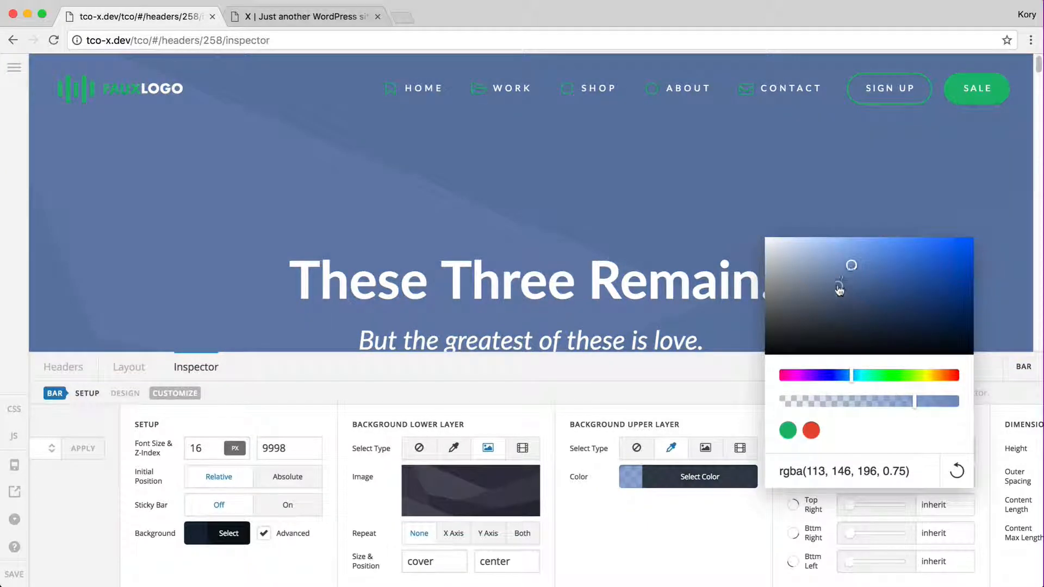
- Settle on a bright green overlay at about 0.71 opacity, rgba(55, 202, 132, 0.71)
left_click(788, 430)
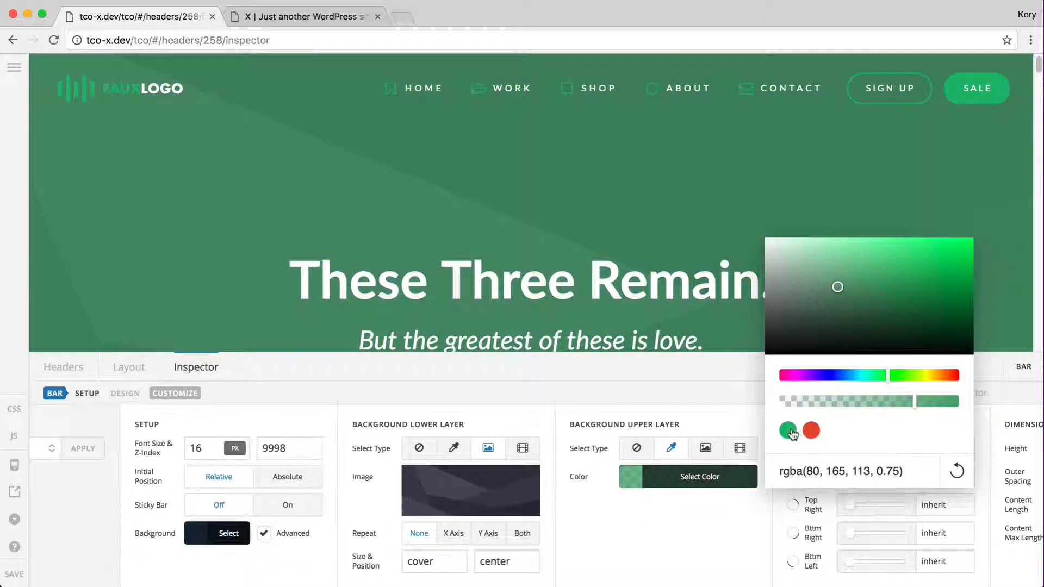
left_click_drag(837, 286, 899, 252)
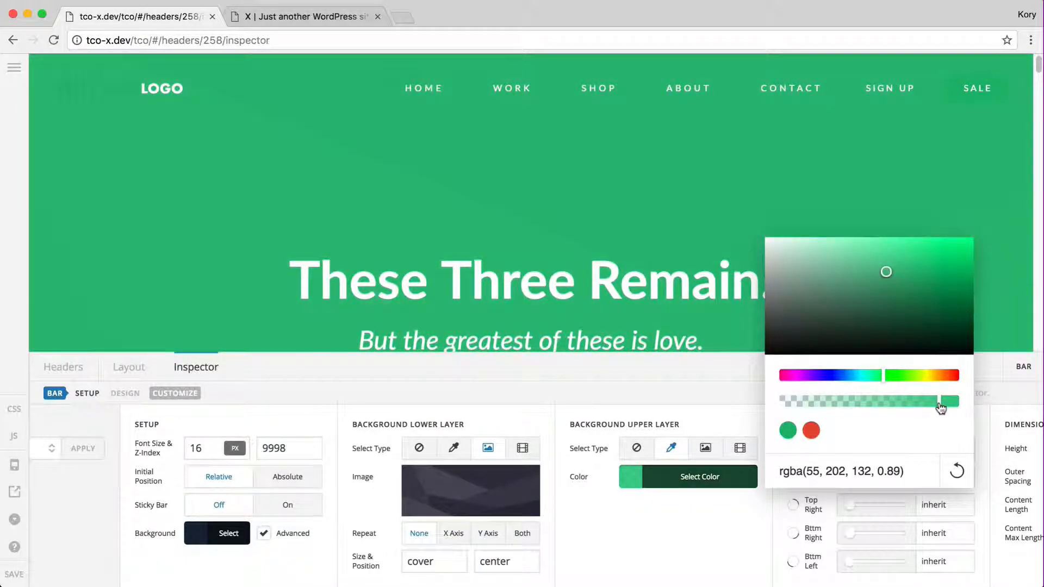
left_click_drag(941, 400, 906, 401)
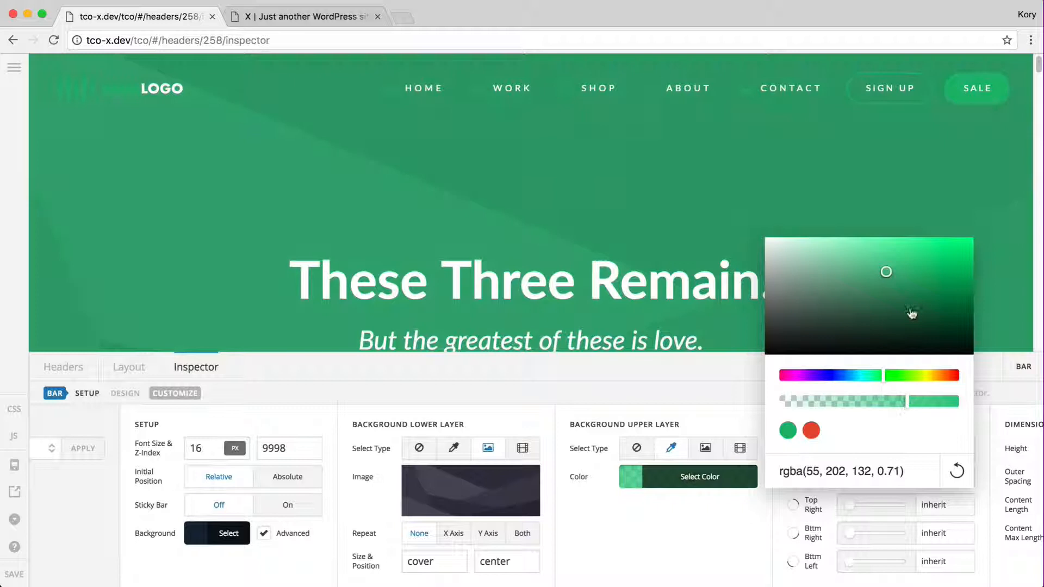
left_click(863, 299)
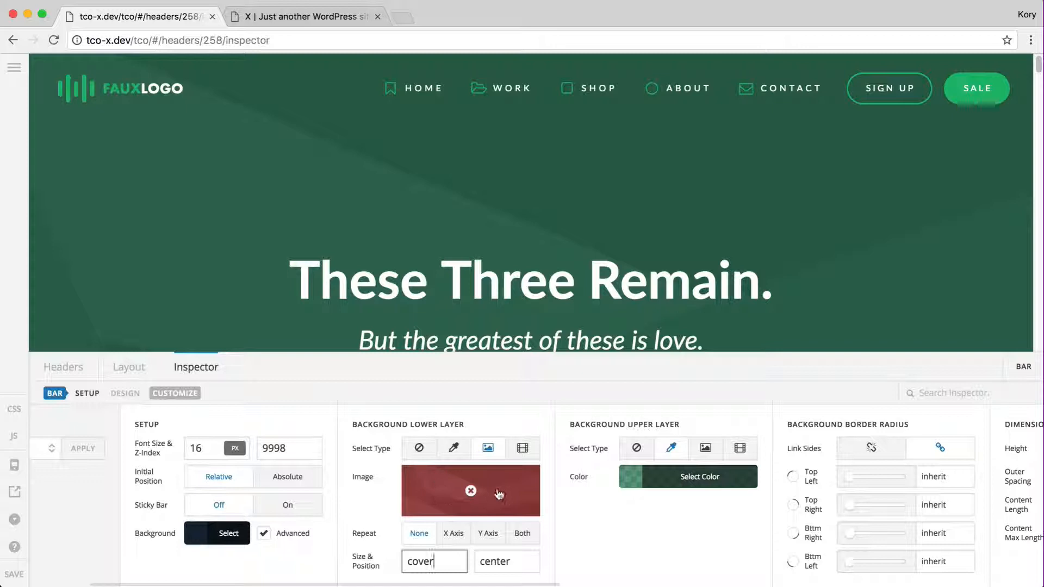
left_click(470, 491)
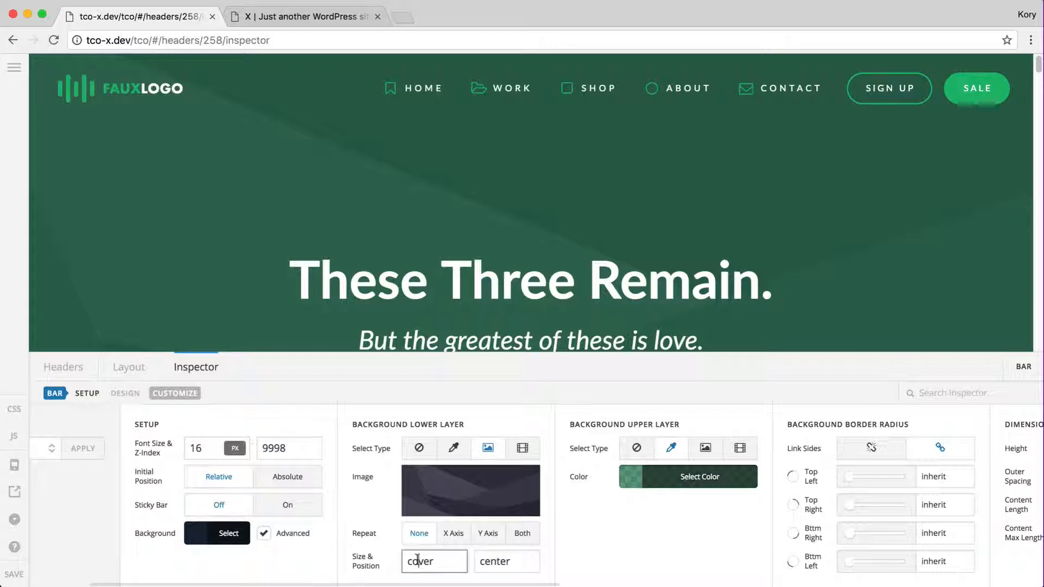
left_click(505, 561)
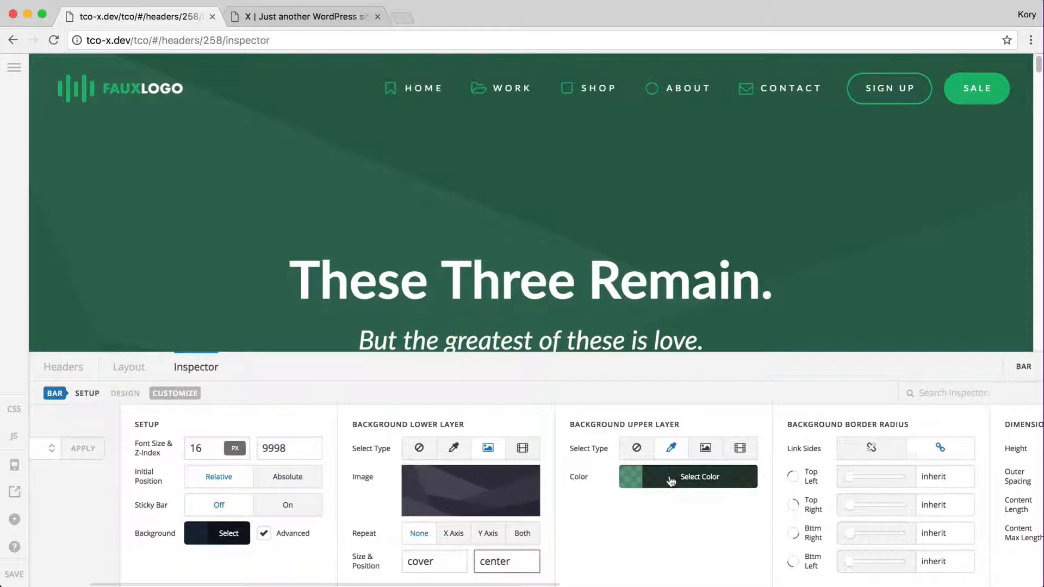
- Return the upper-layer overlay to translucent black near 0.77 opacity
left_click(687, 476)
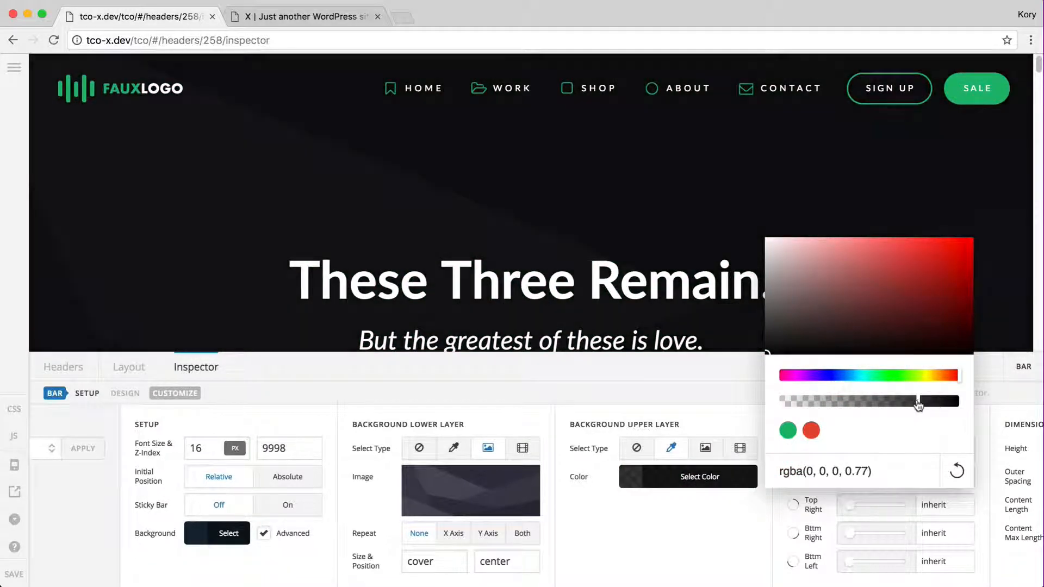
left_click_drag(918, 402, 875, 401)
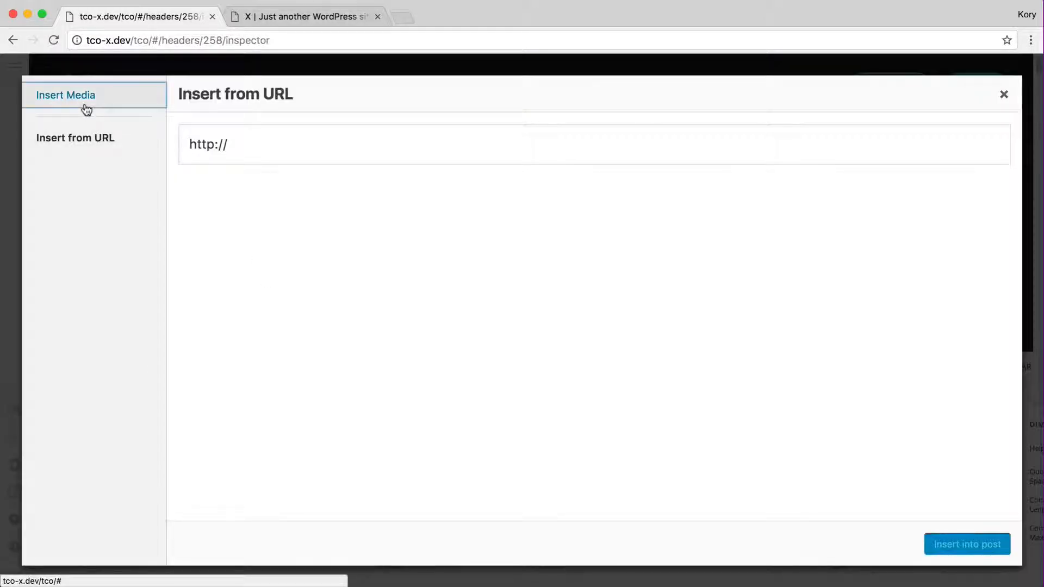
- Insert 23-bg.png from the Media Library as the bar's lower background image
left_click(66, 95)
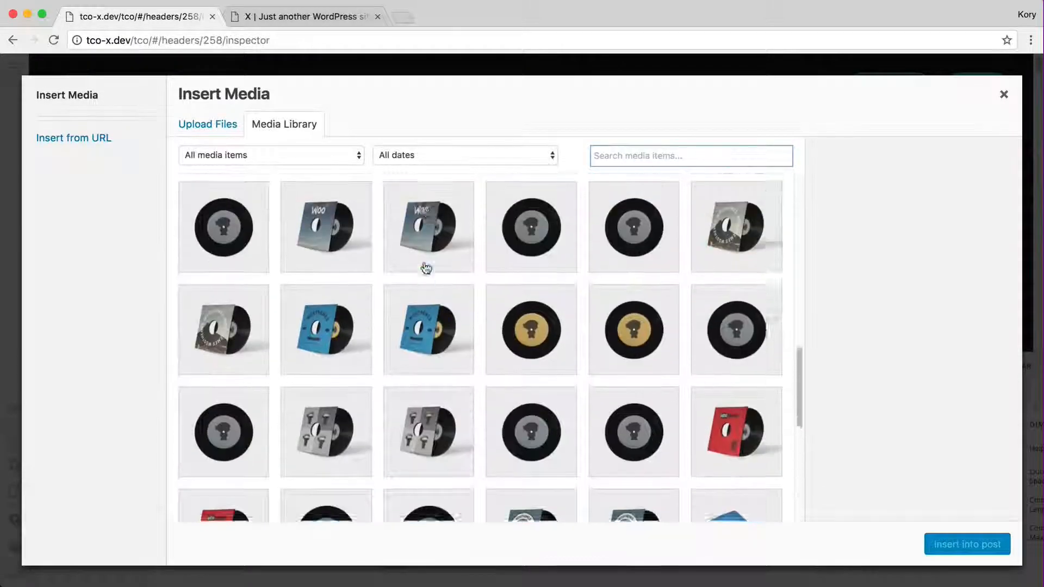
left_click(633, 320)
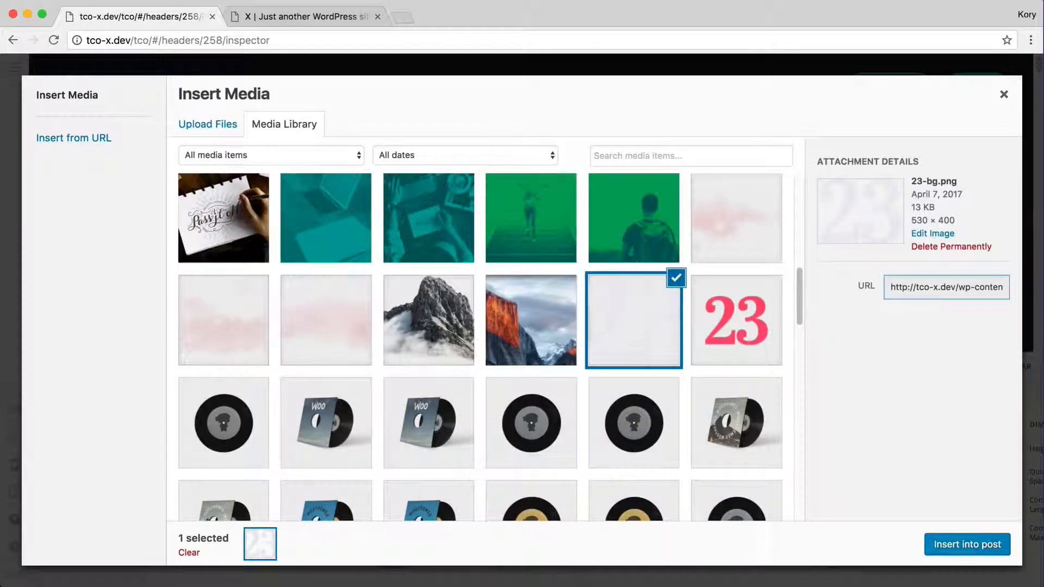
left_click(967, 544)
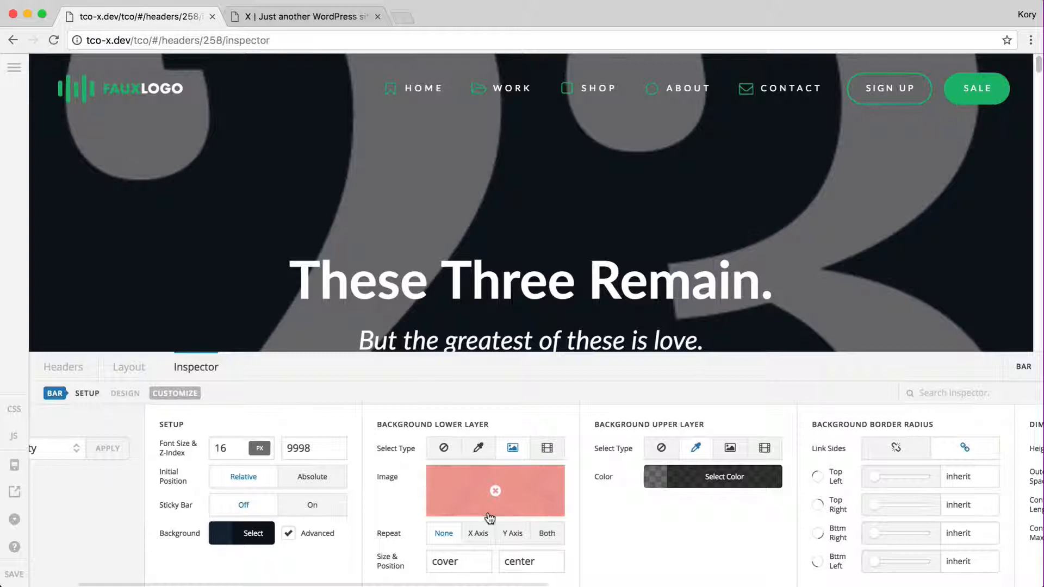
mouse_move(512, 508)
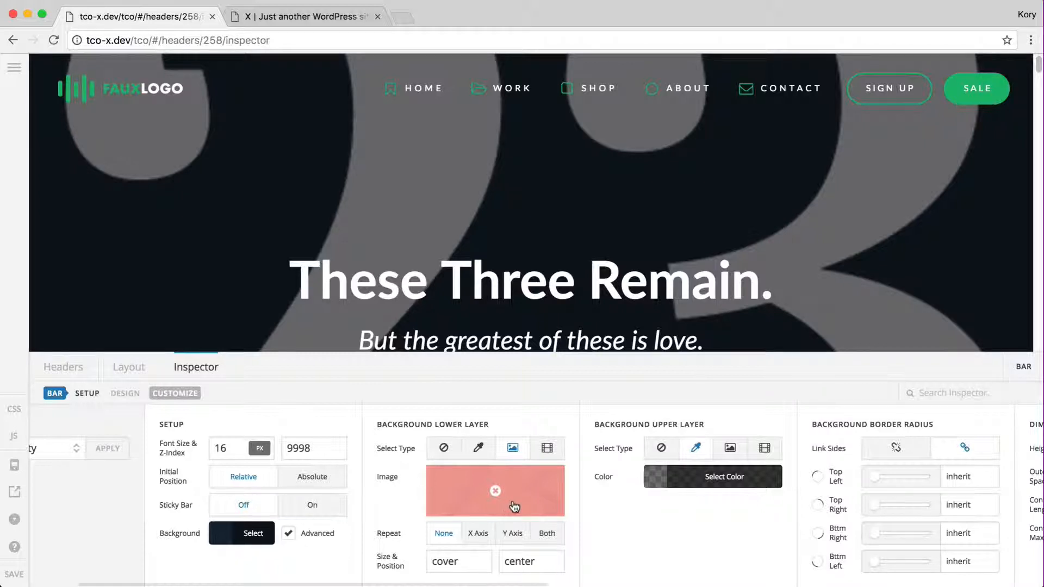
mouse_move(461, 515)
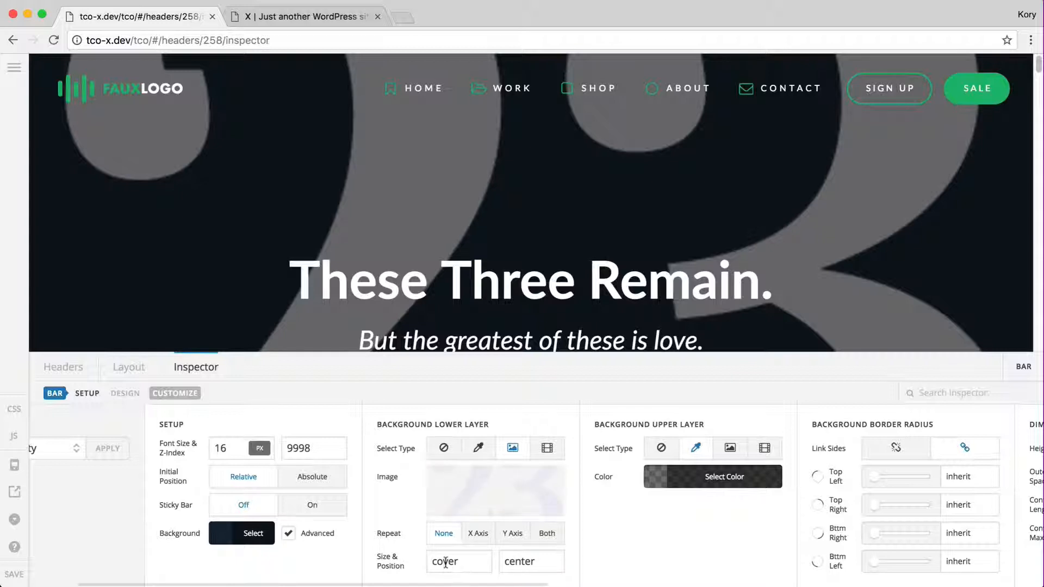
- Replace the cover size with pixel widths, trying 100px, 120px, 140px and 50px
left_click(458, 561)
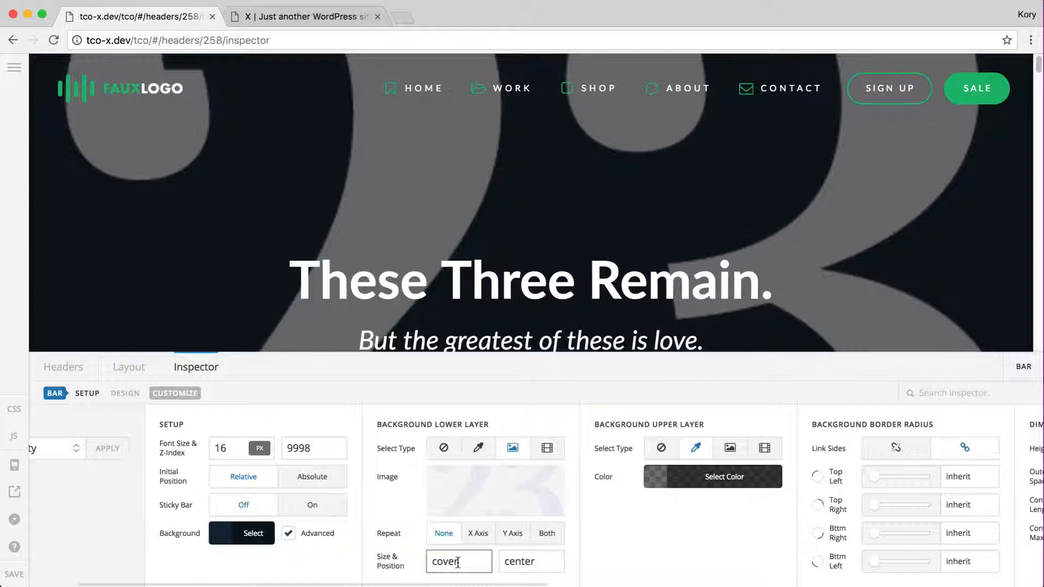
double_click(444, 561)
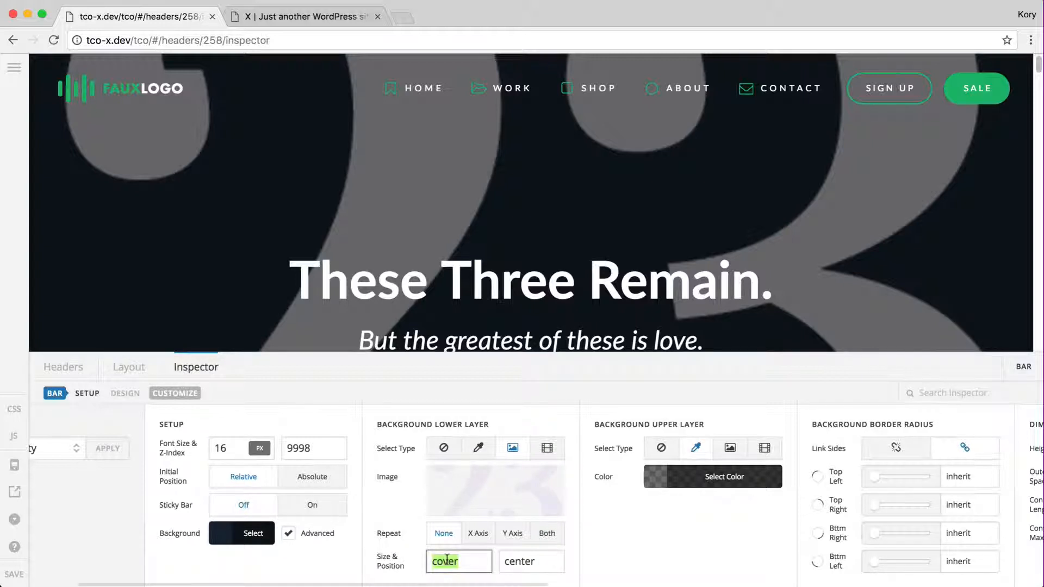
left_click(446, 561)
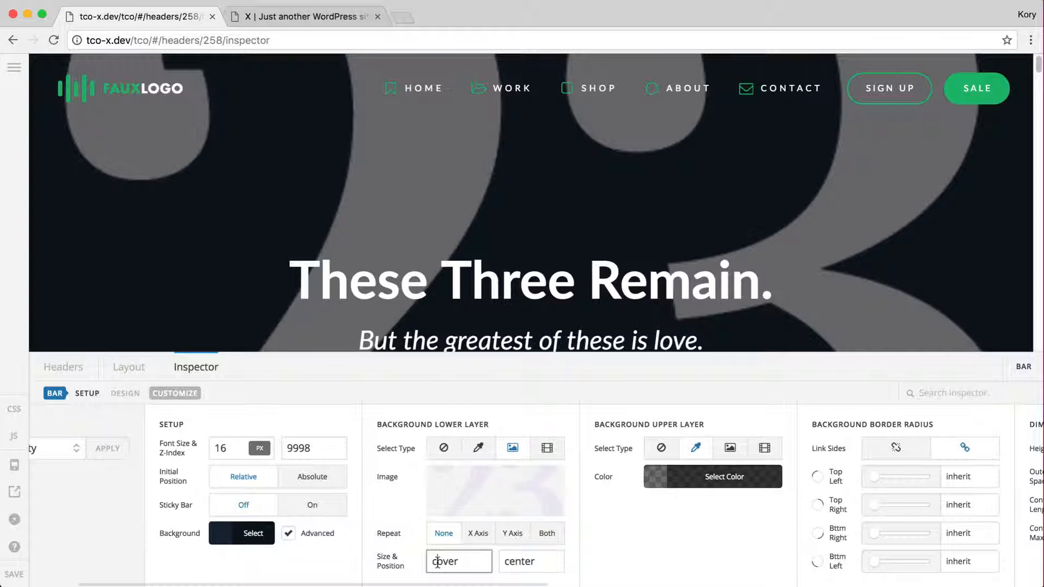
type("100px")
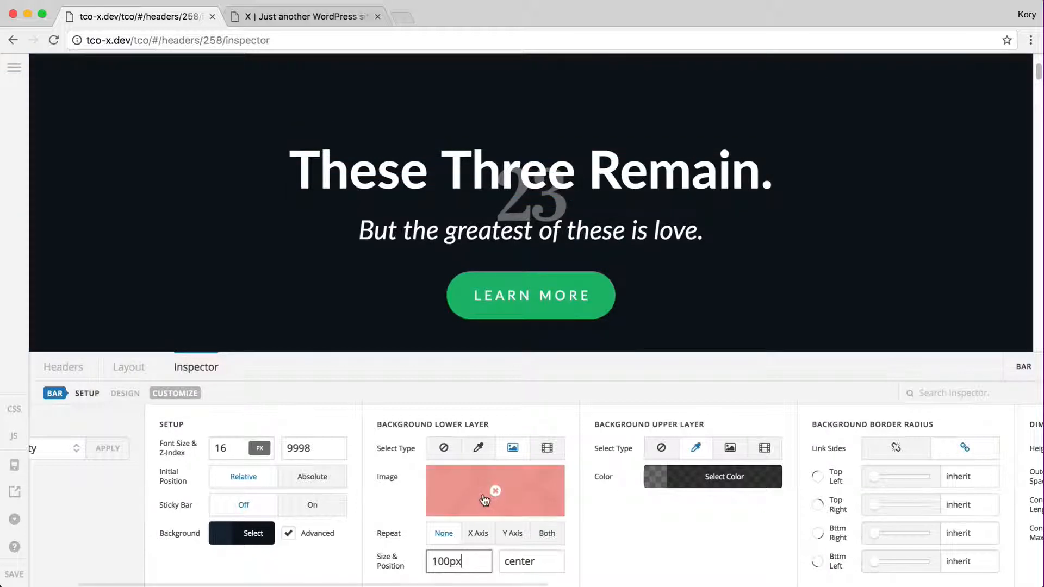
type("120px")
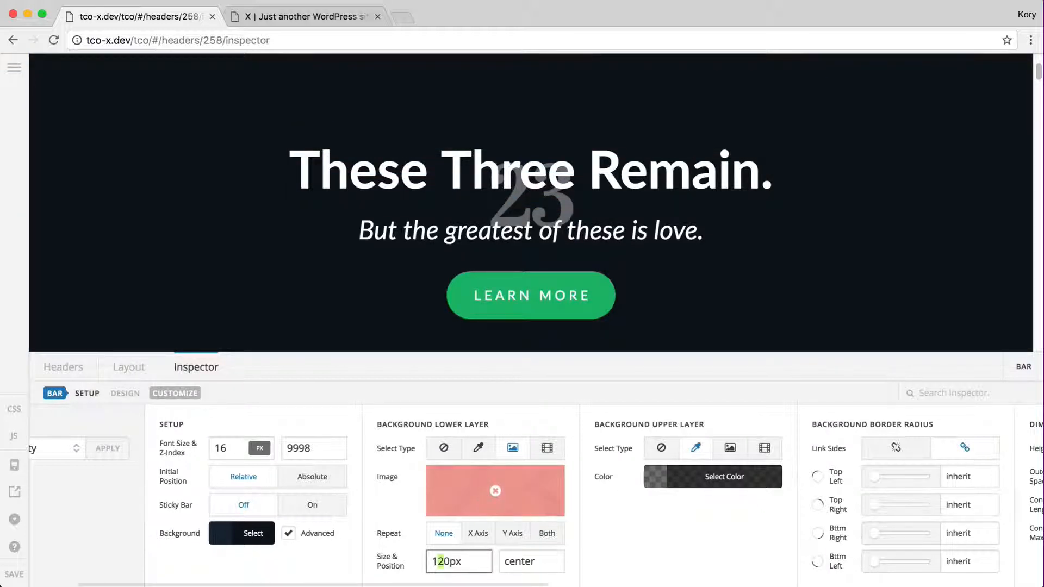
type("140px")
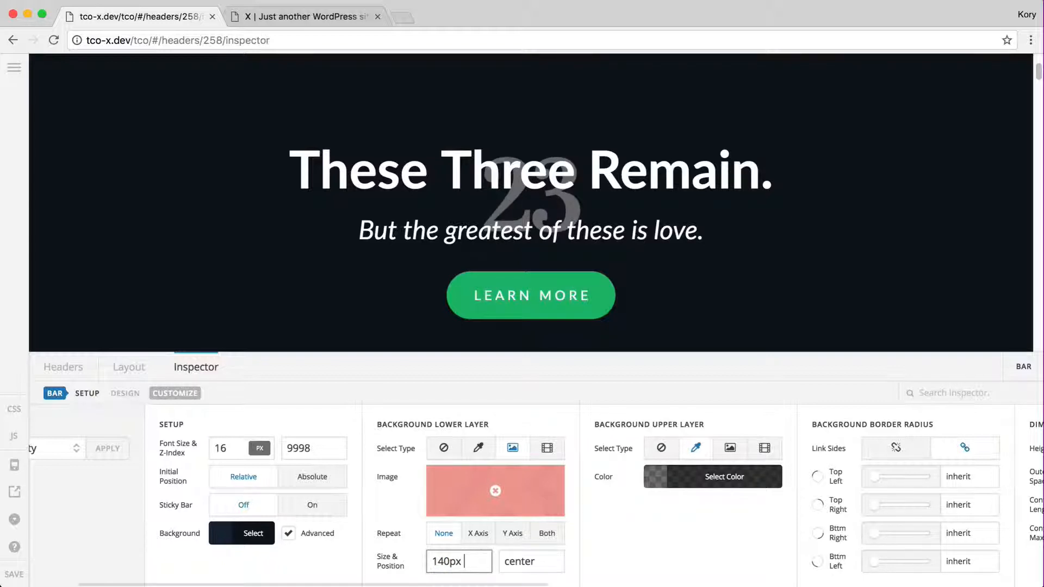
type("50px")
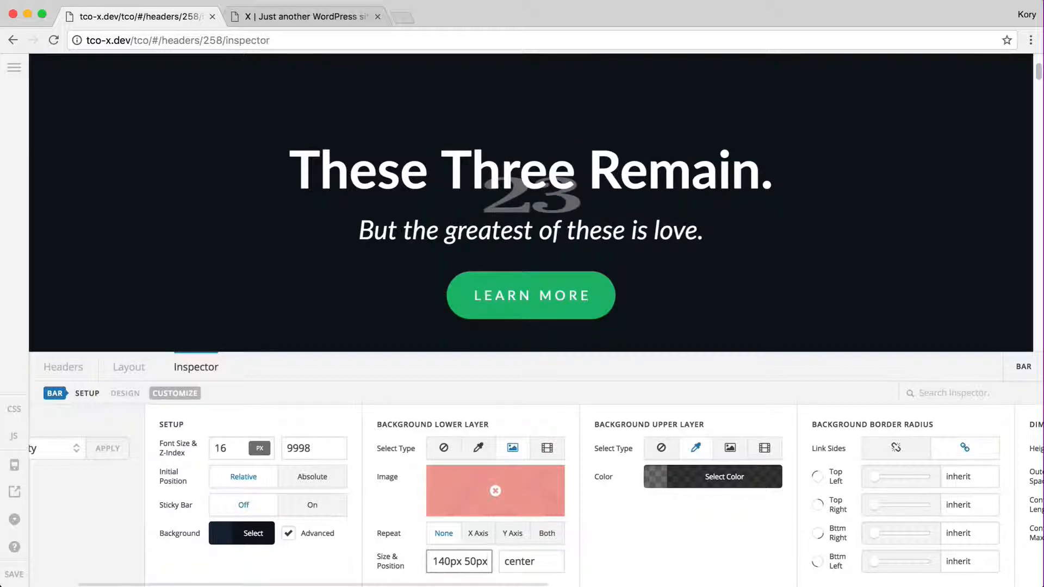
- Settle the 23 image's background size at 20% after trying auto and 50%
double_click(471, 561)
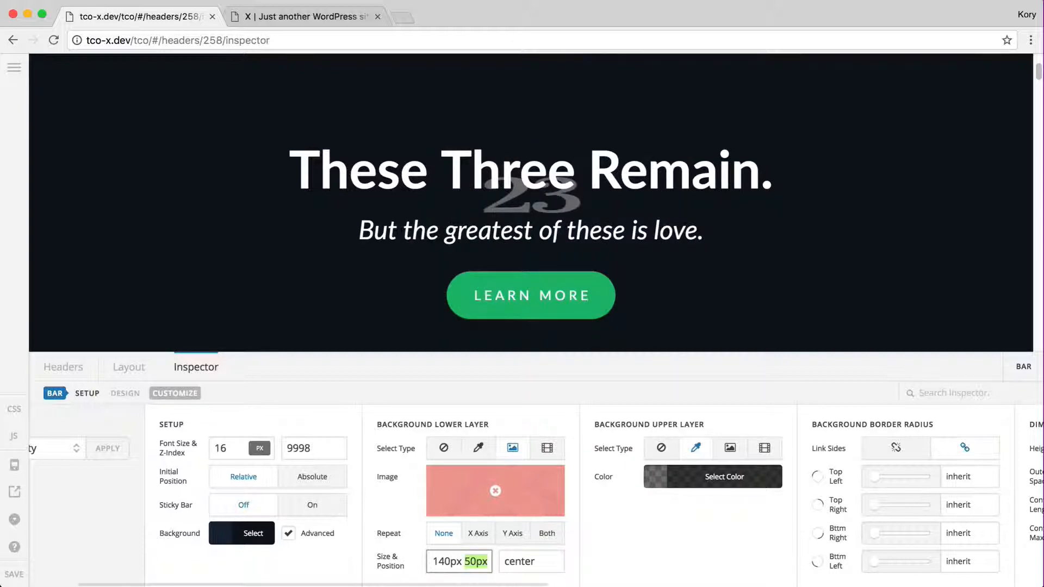
type("auto")
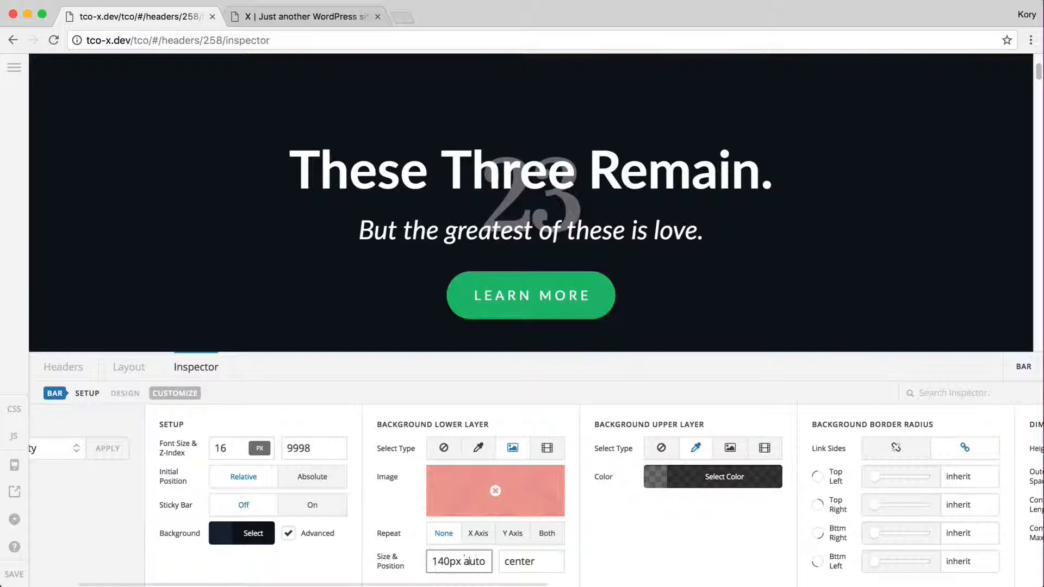
double_click(475, 561)
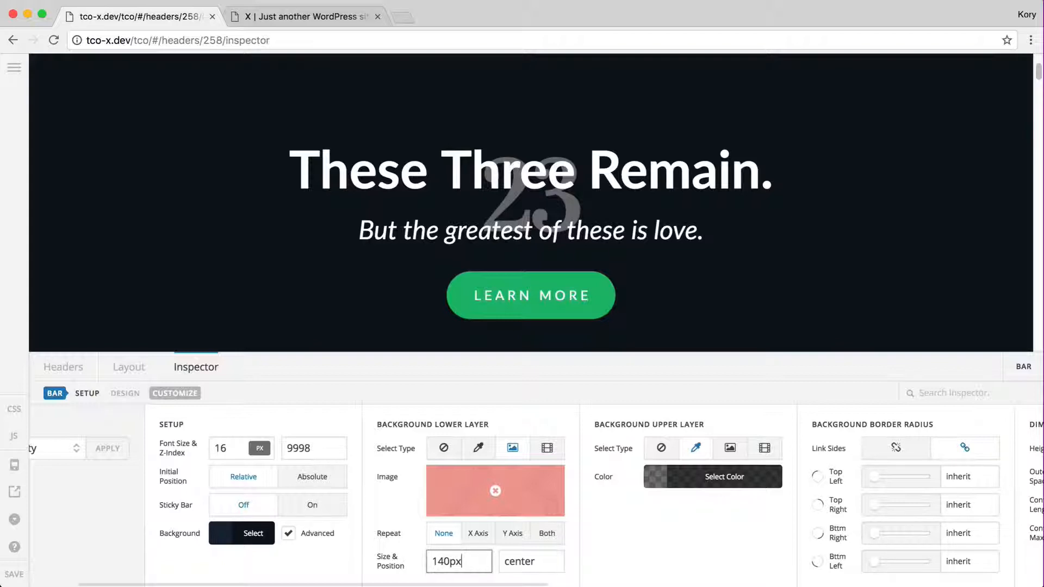
type("50%")
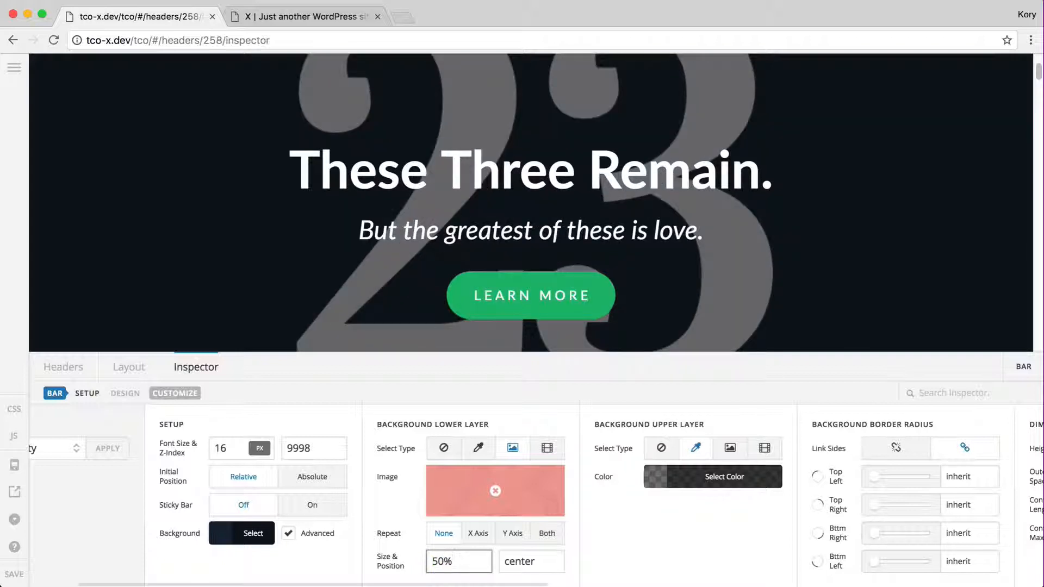
type("20%")
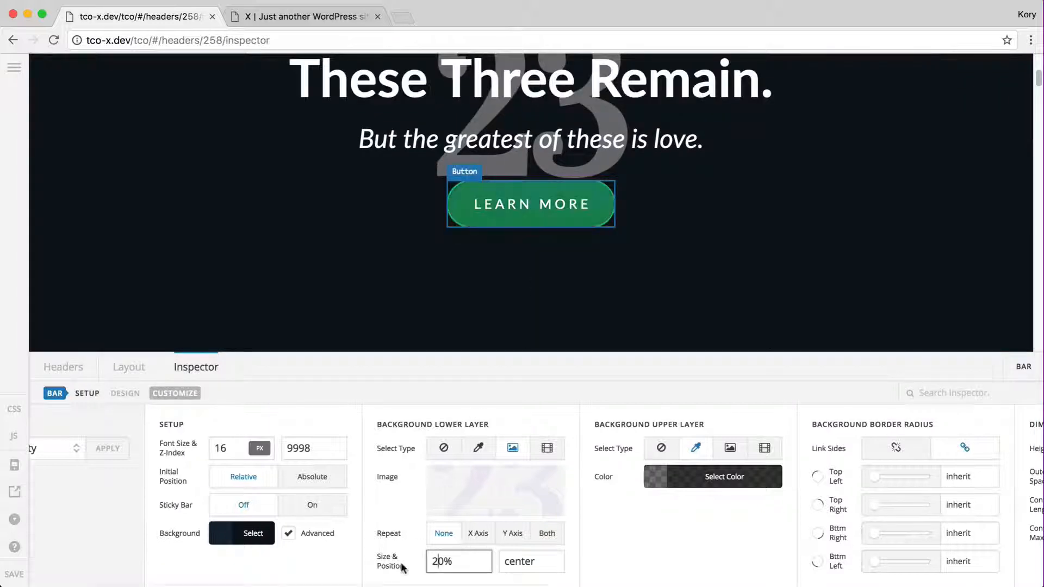
left_click(457, 561)
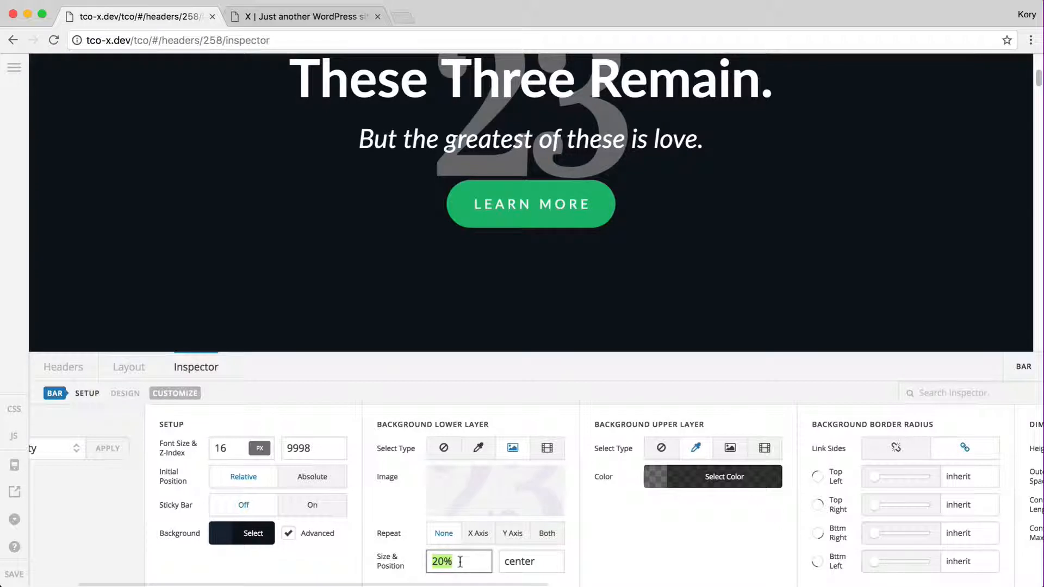
- Size the 23 image at 100px and position it at 50% 50% after trying center
type("100px")
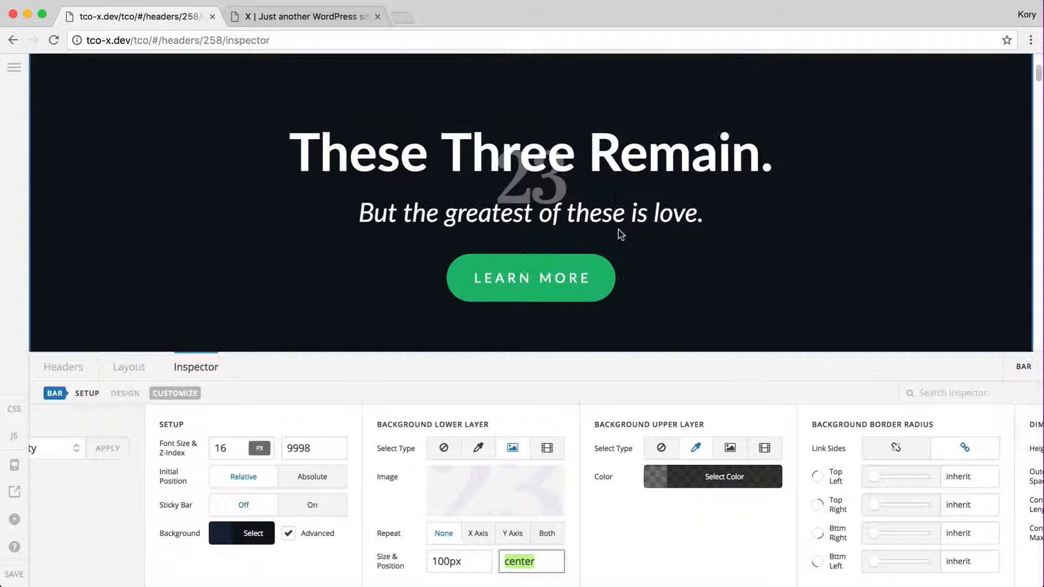
type("00% 100%")
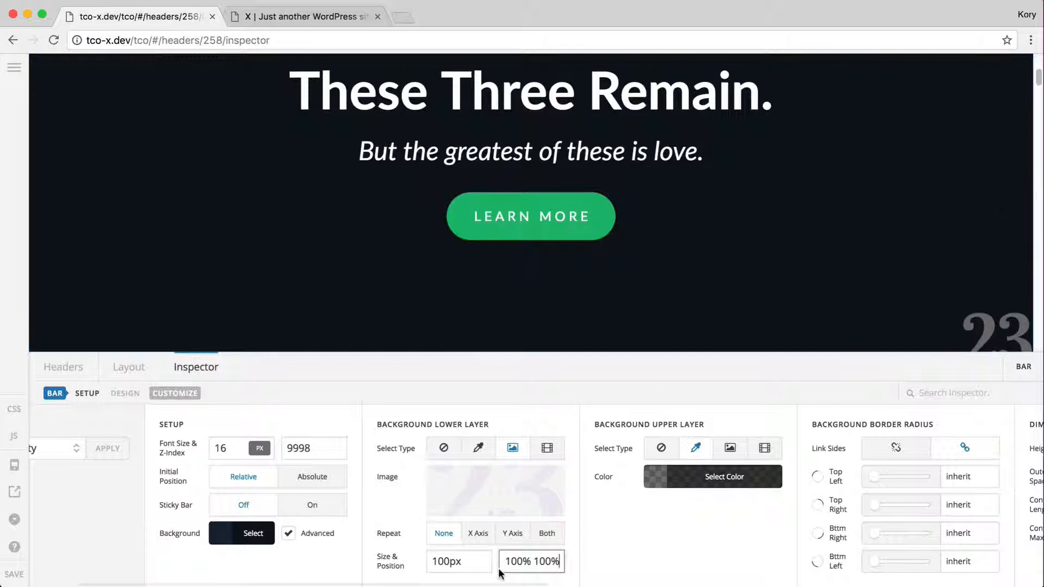
type("50%")
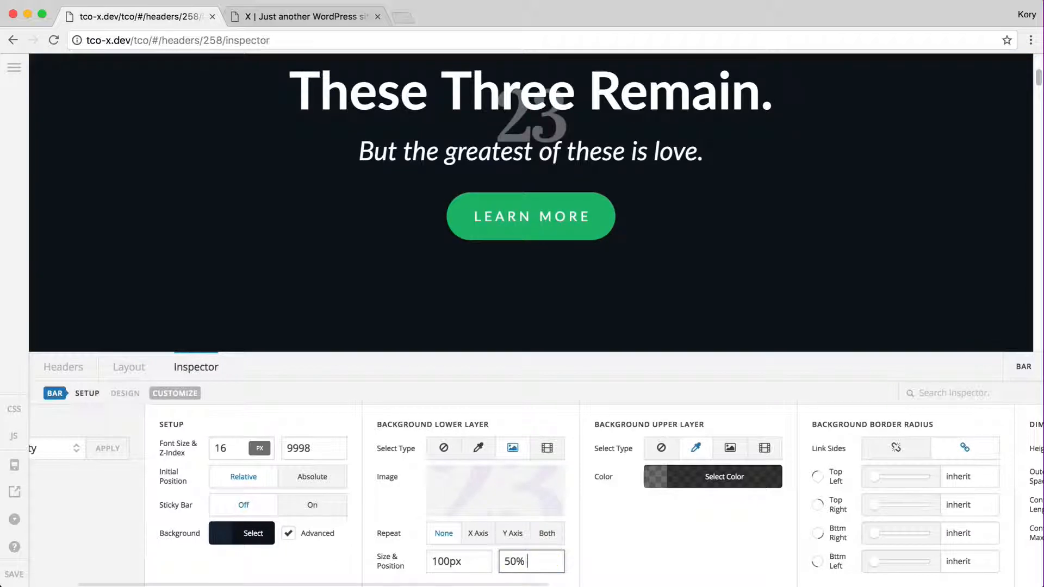
type("50%")
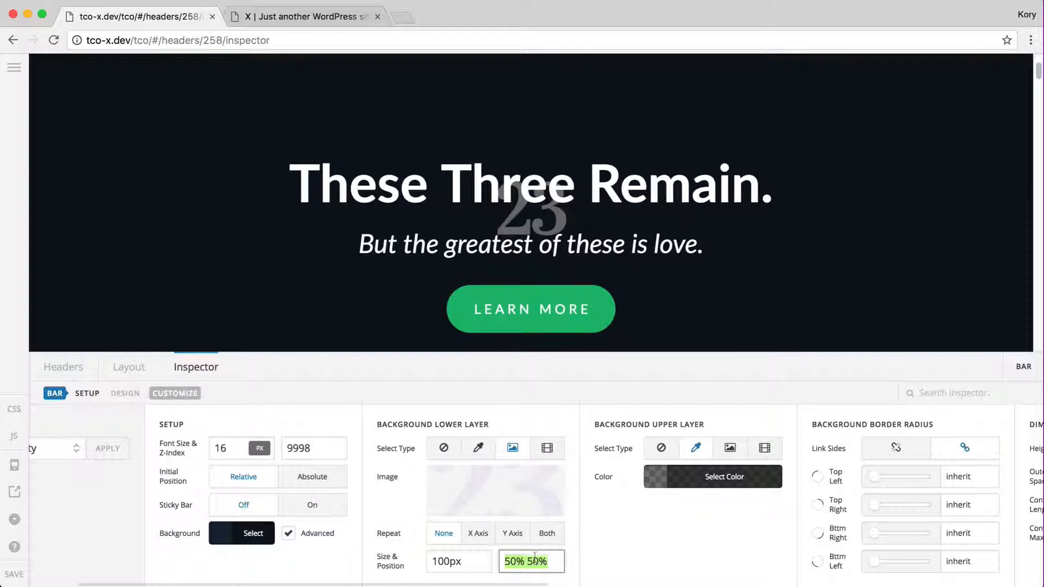
type("center")
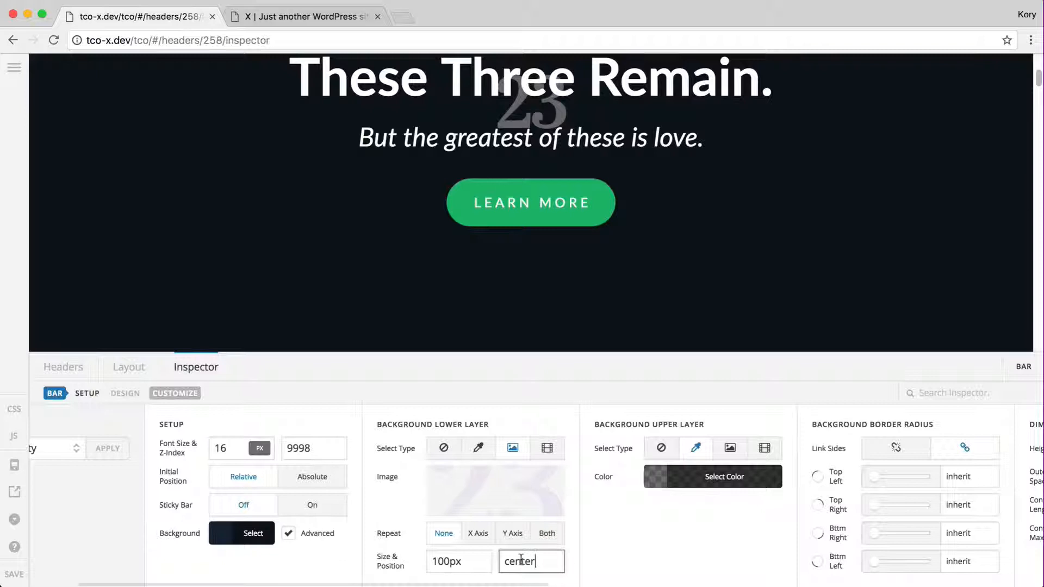
type("50%")
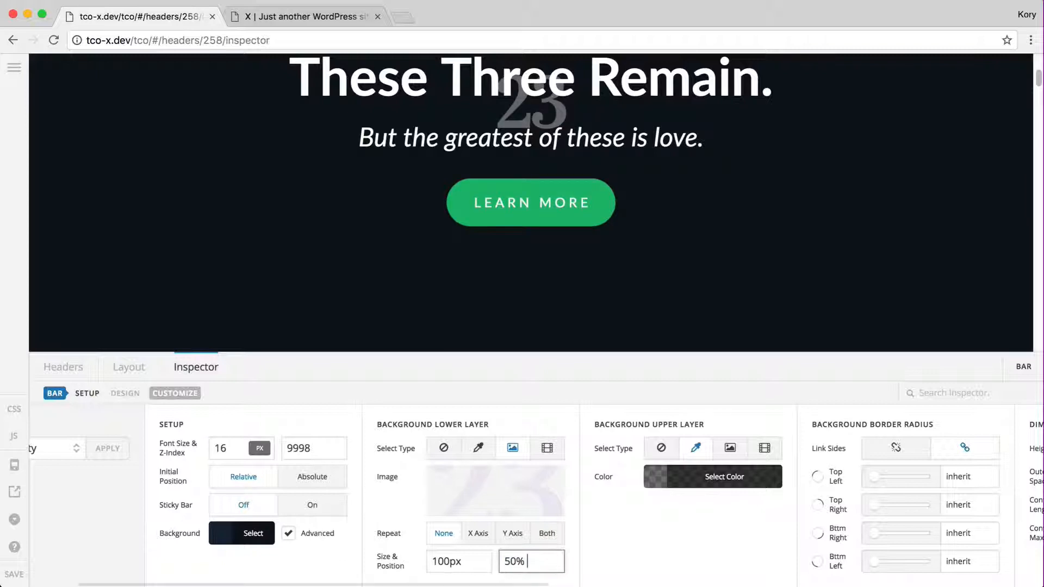
type("50%")
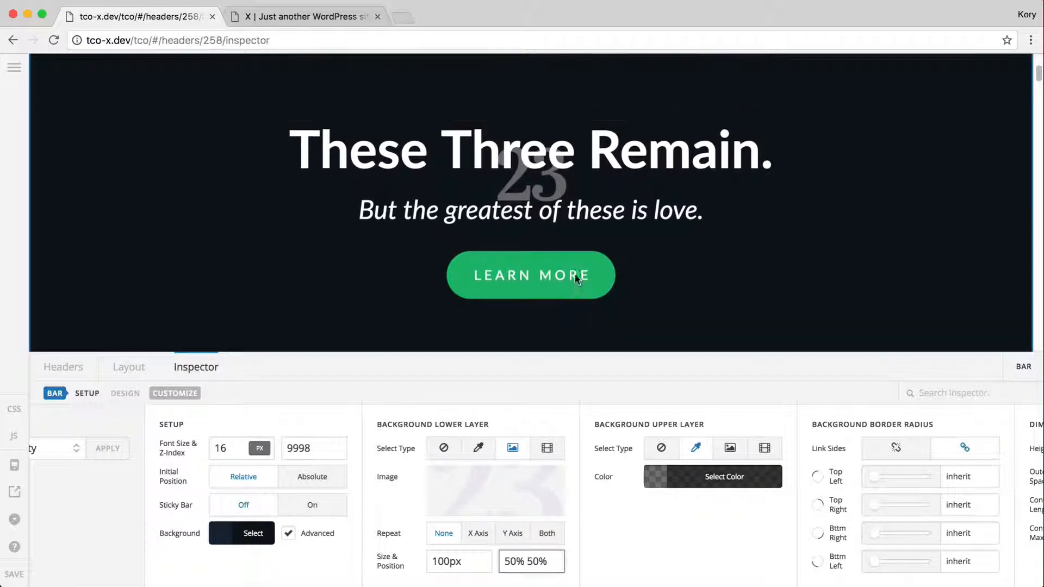
- Try calc() offsets for the background position, then set it back to center
left_click(529, 149)
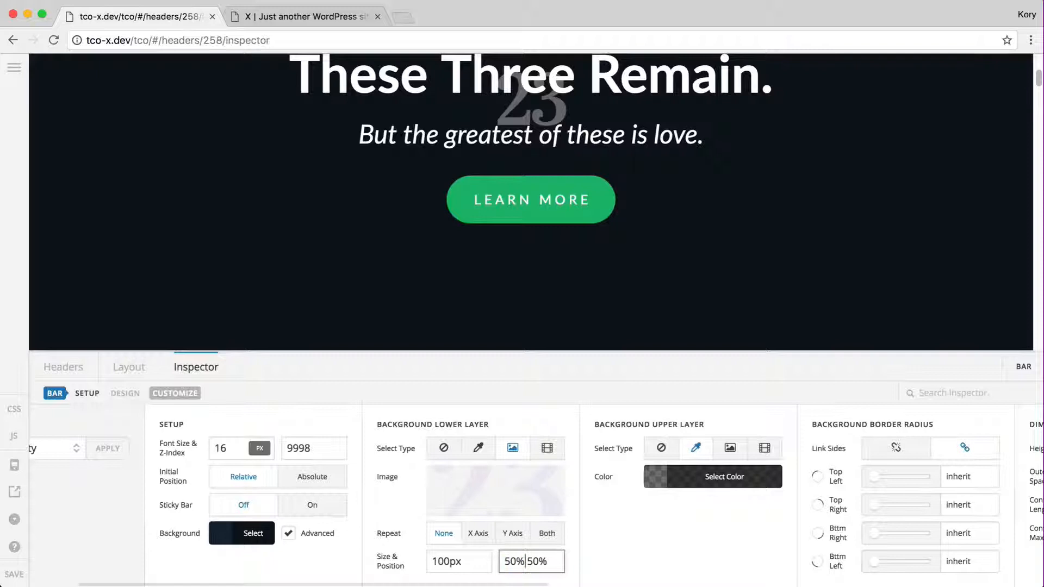
type("calc(")
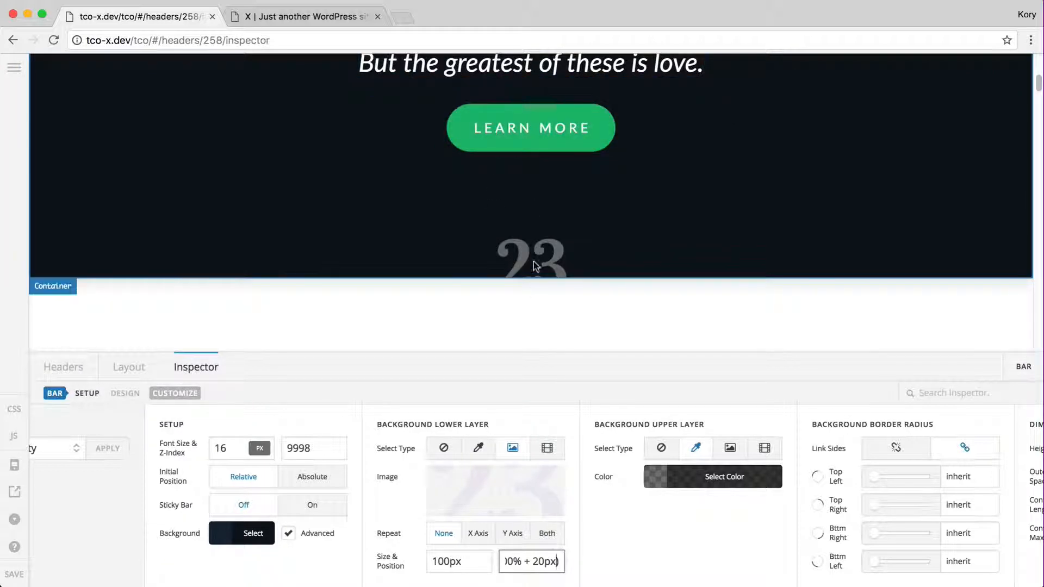
scroll("down", 3)
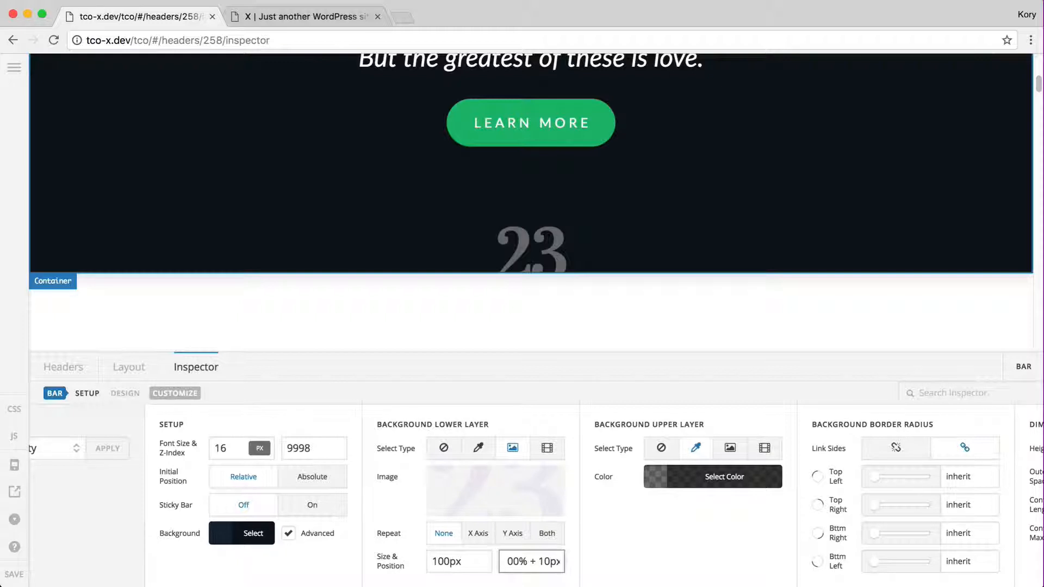
type("c")
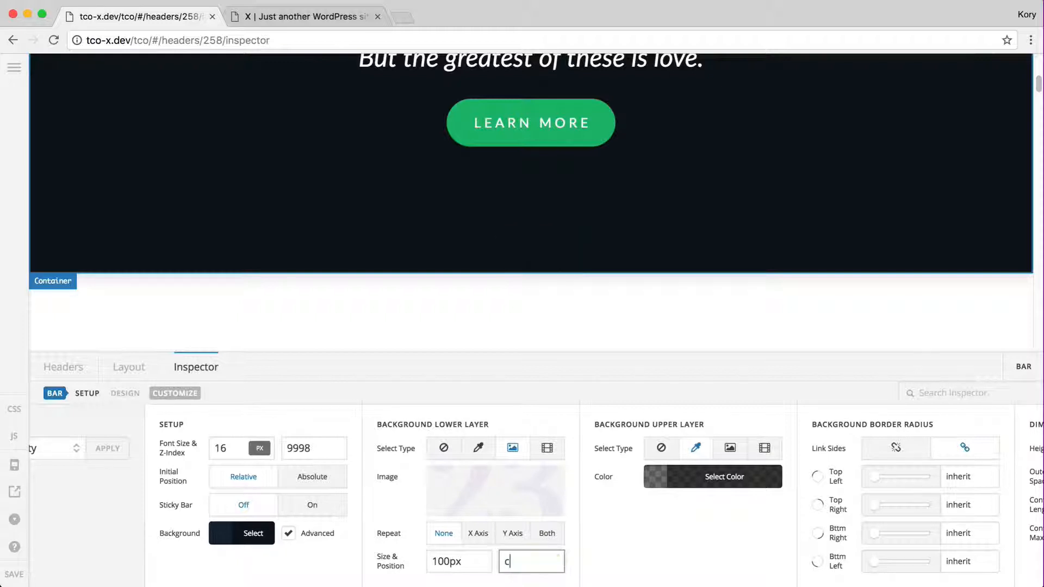
type("enter")
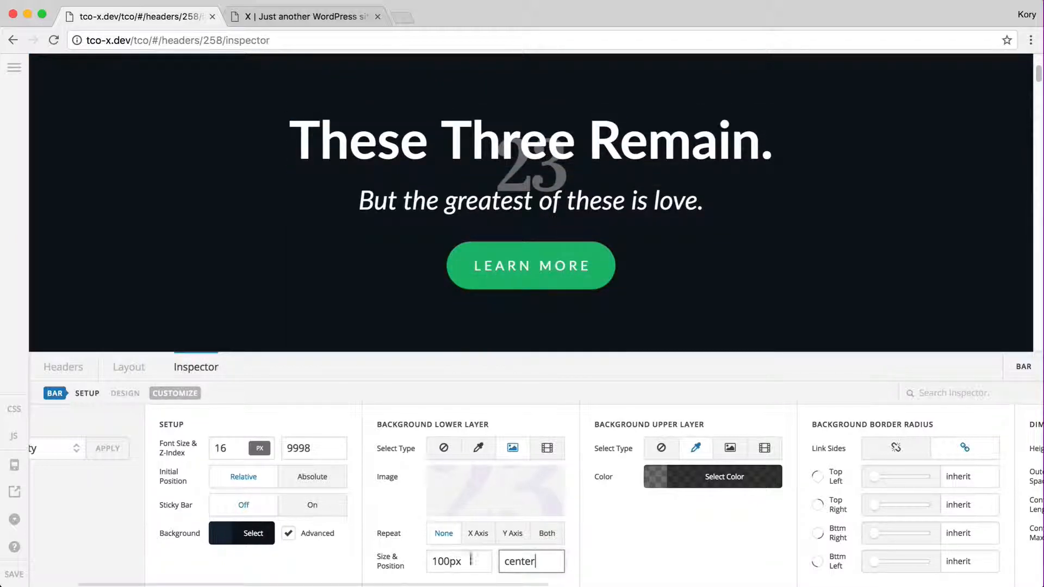
left_click(478, 532)
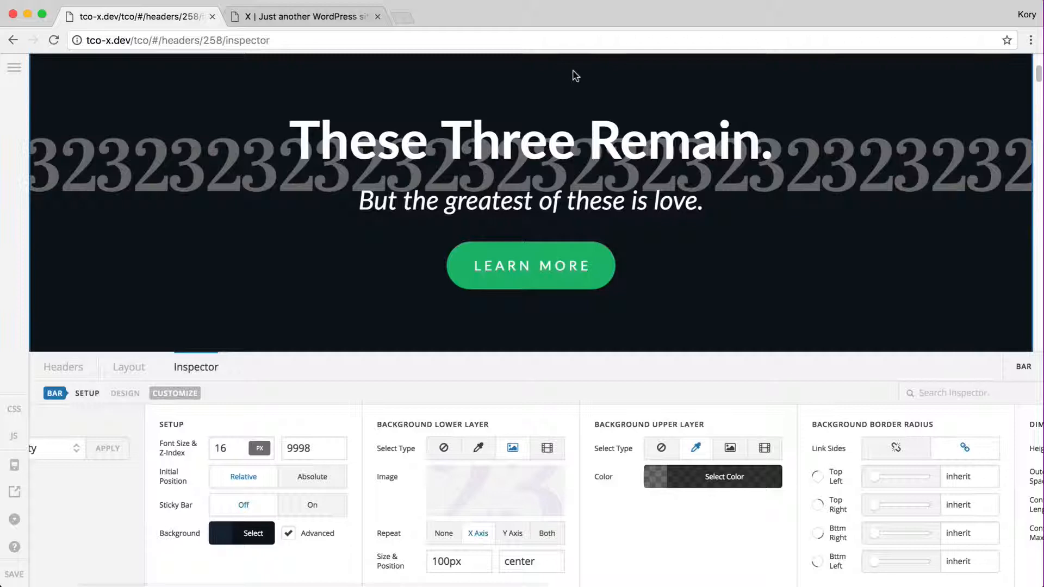
scroll("down", 3)
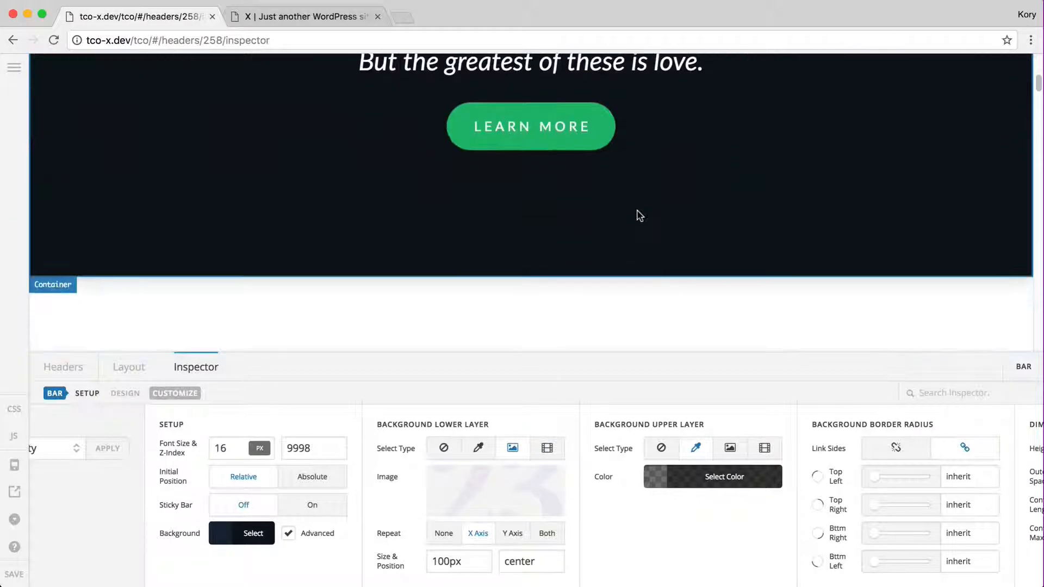
type("50%")
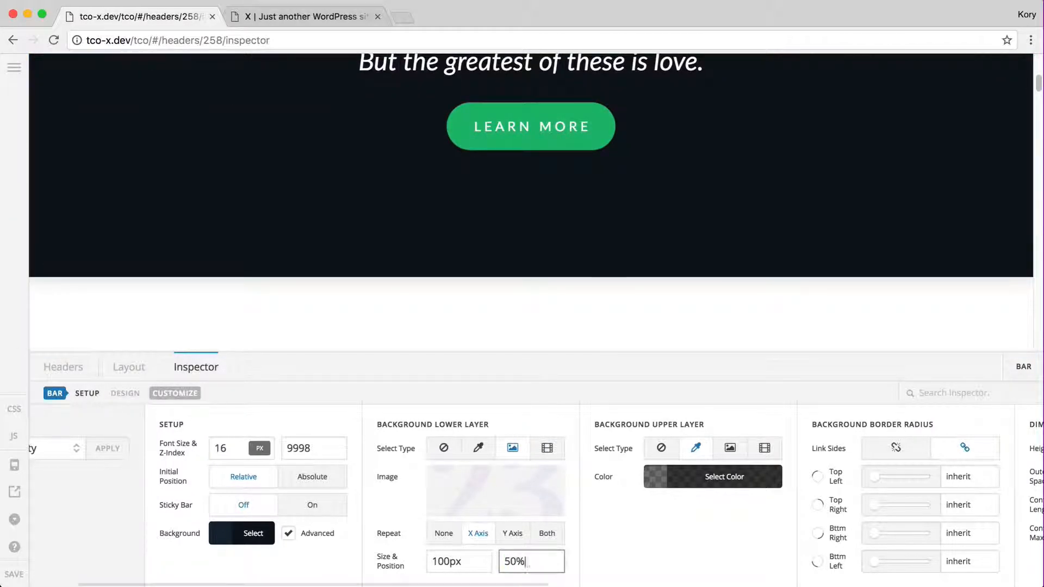
type("calc(1")
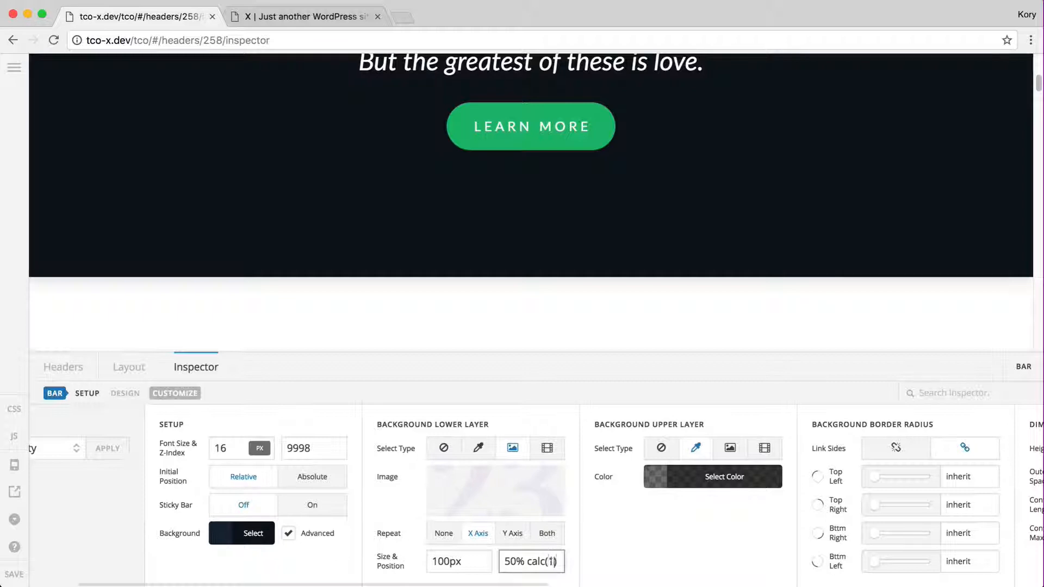
type("(100% + 10)")
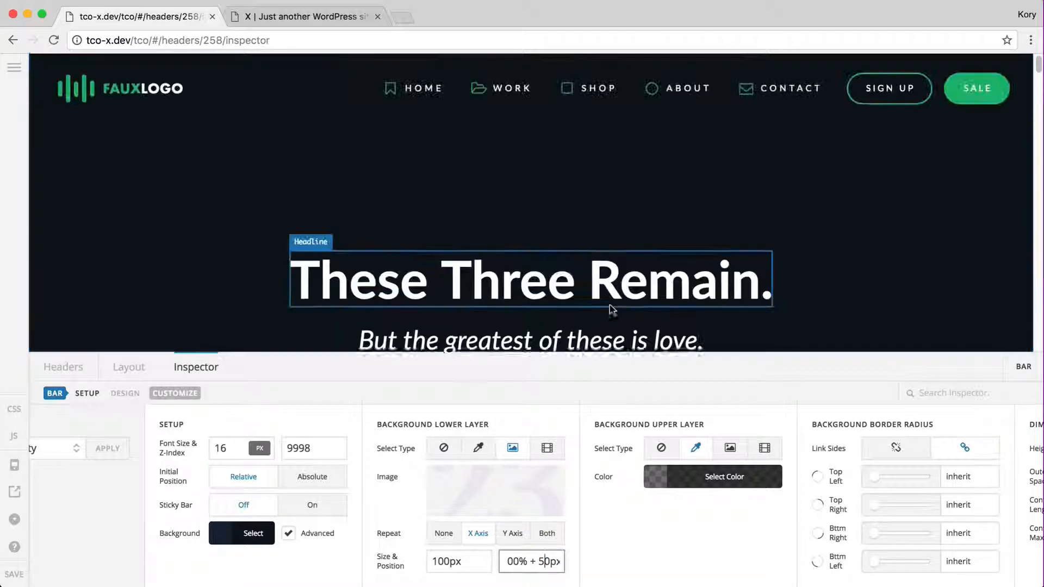
scroll("down", 3)
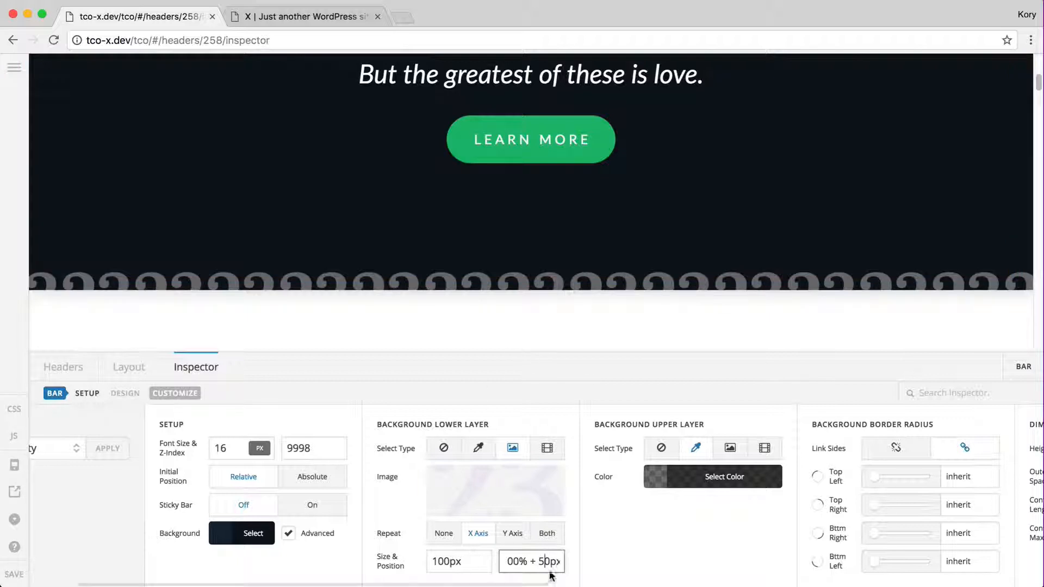
left_click(512, 533)
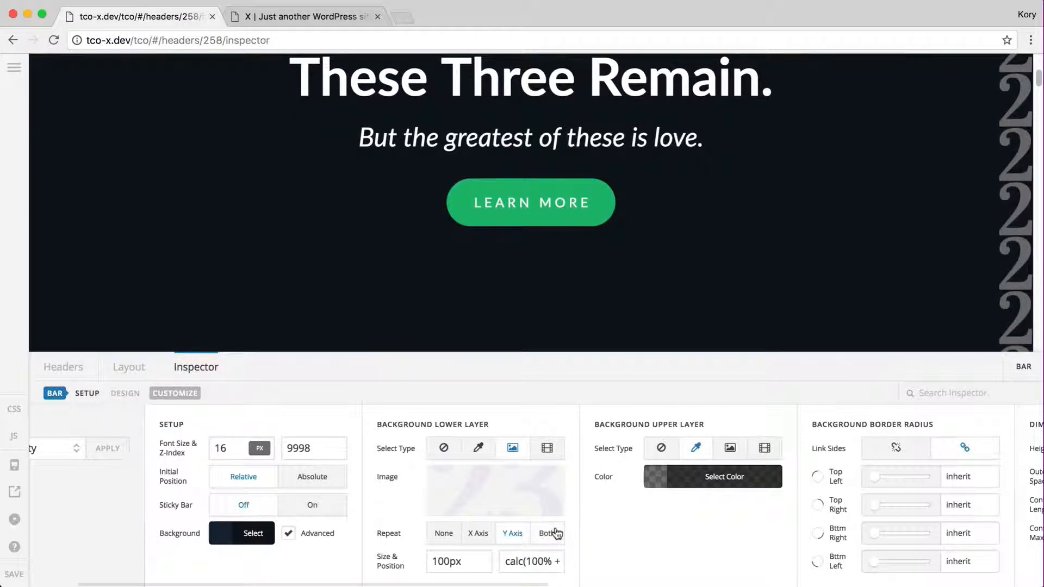
left_click(547, 533)
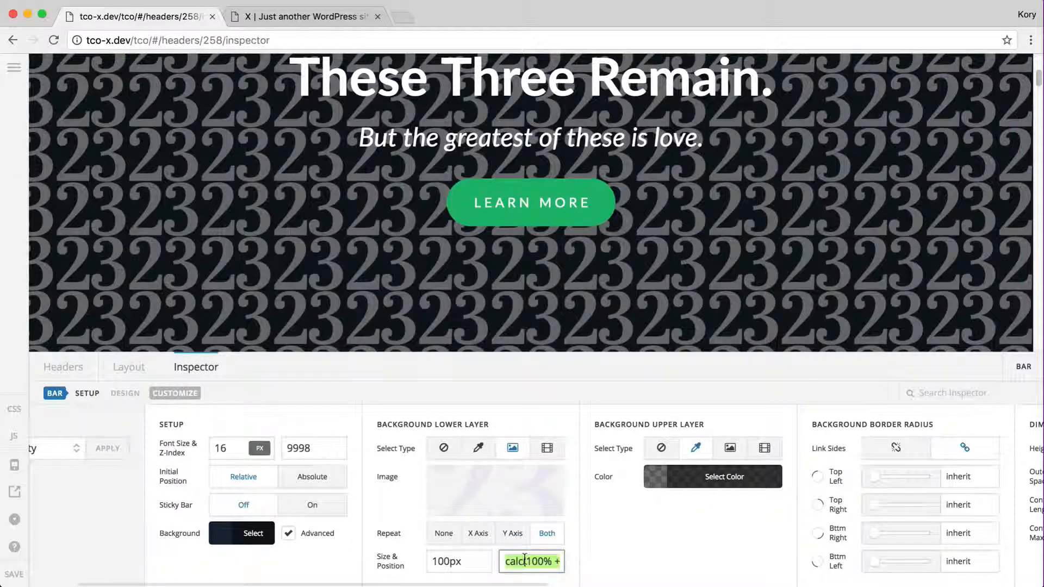
type("50%")
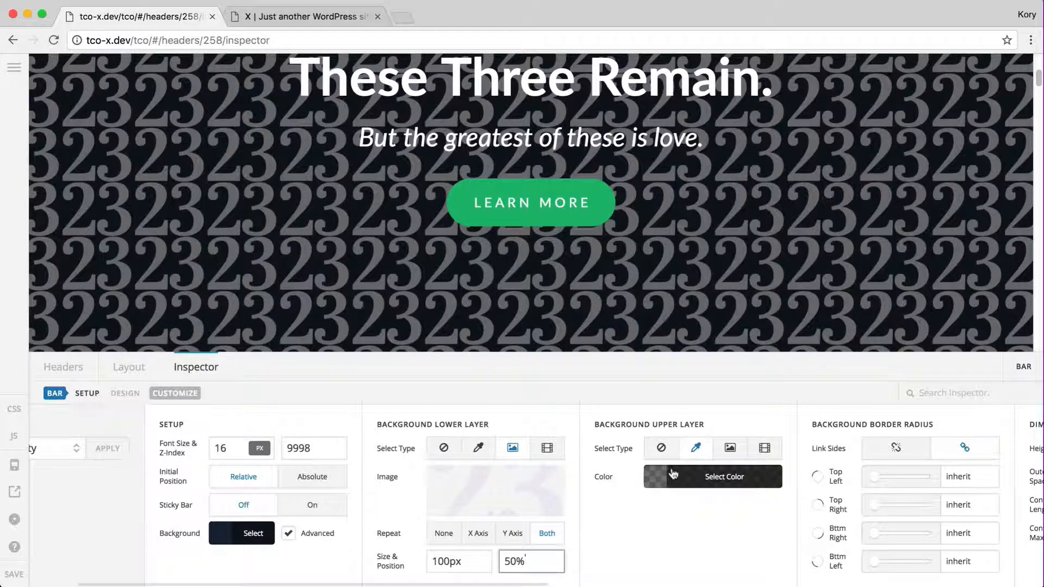
left_click(724, 476)
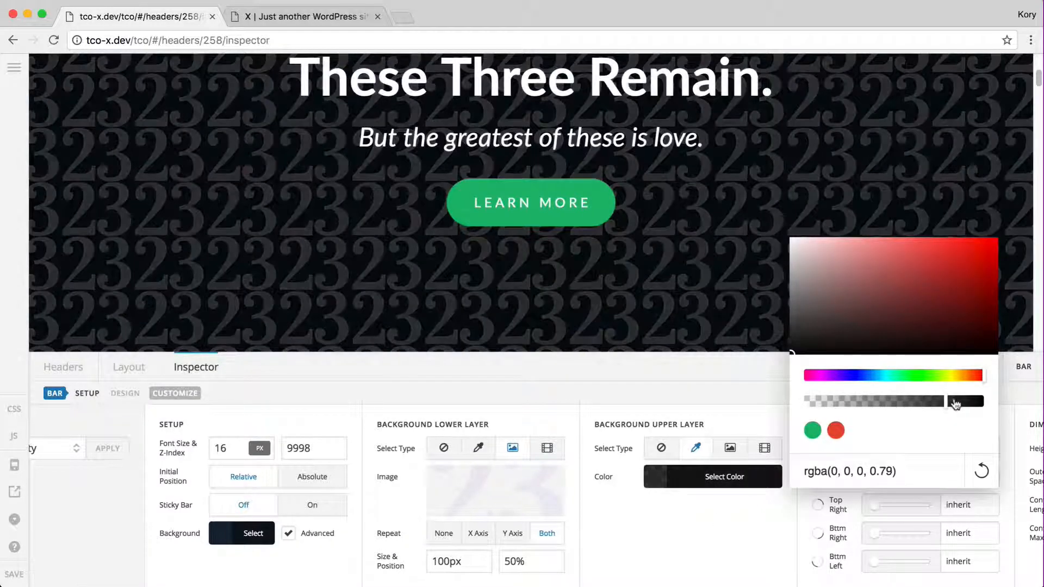
left_click_drag(956, 401, 969, 402)
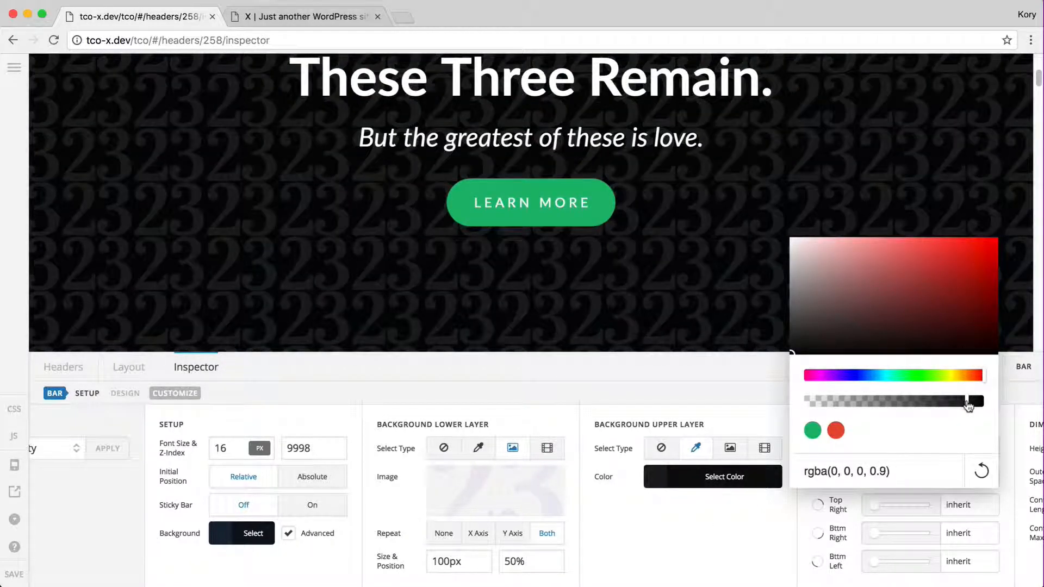
left_click(817, 271)
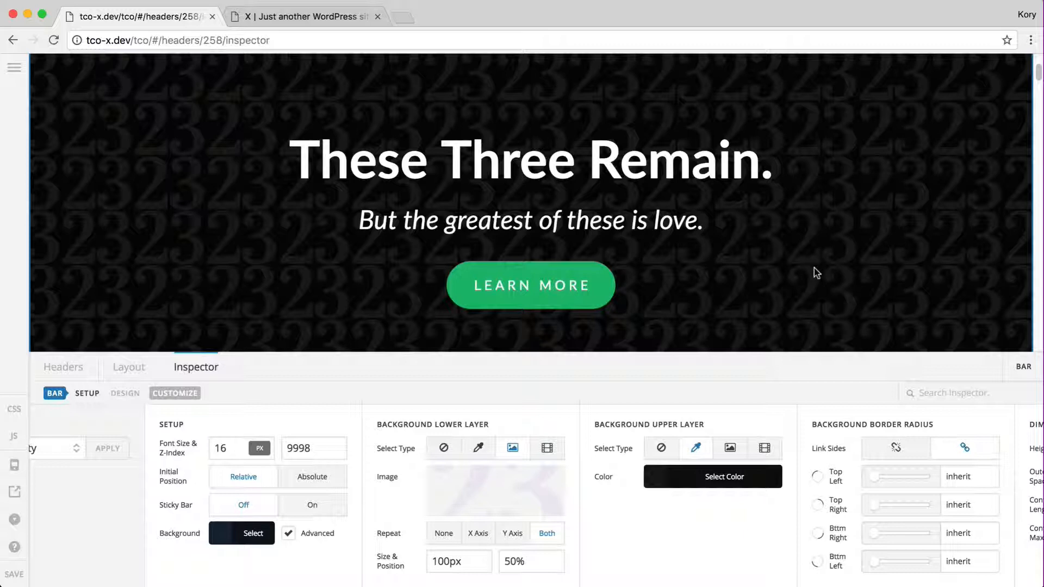
mouse_move(657, 346)
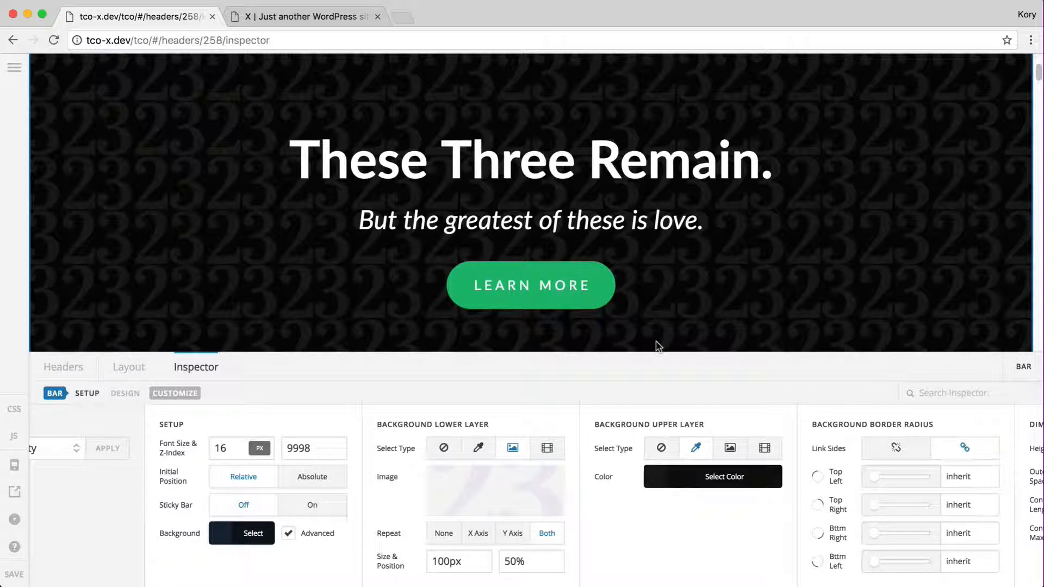
mouse_move(681, 526)
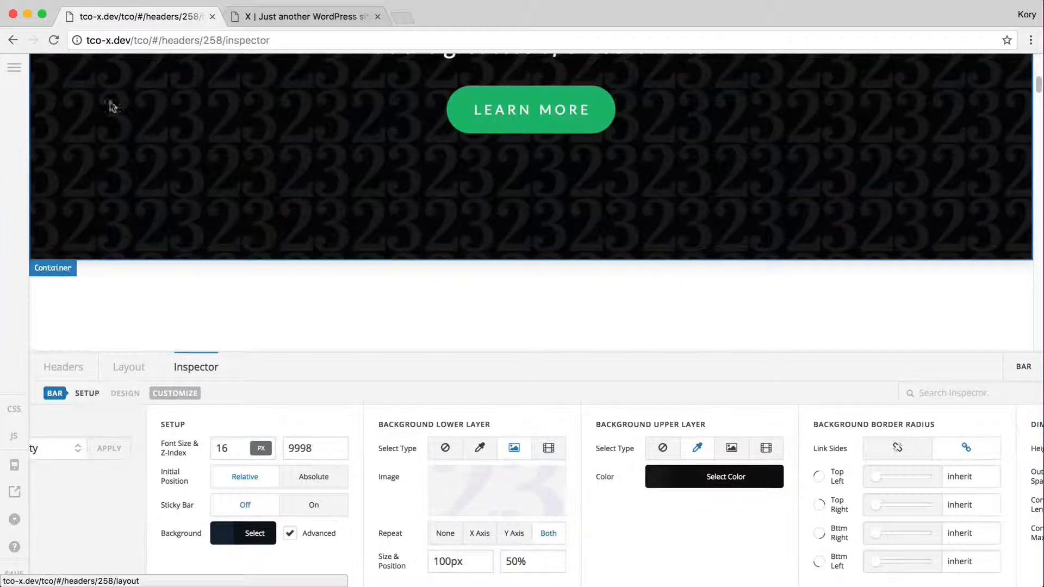
mouse_move(34, 84)
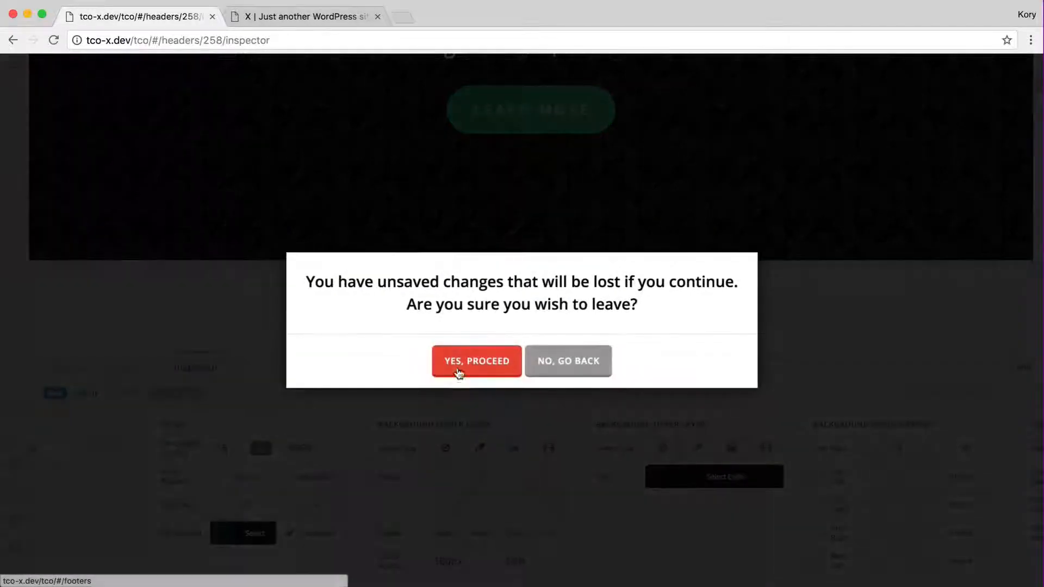
- Leave the header, open the Columns footer and delete its extra column containers
left_click(476, 361)
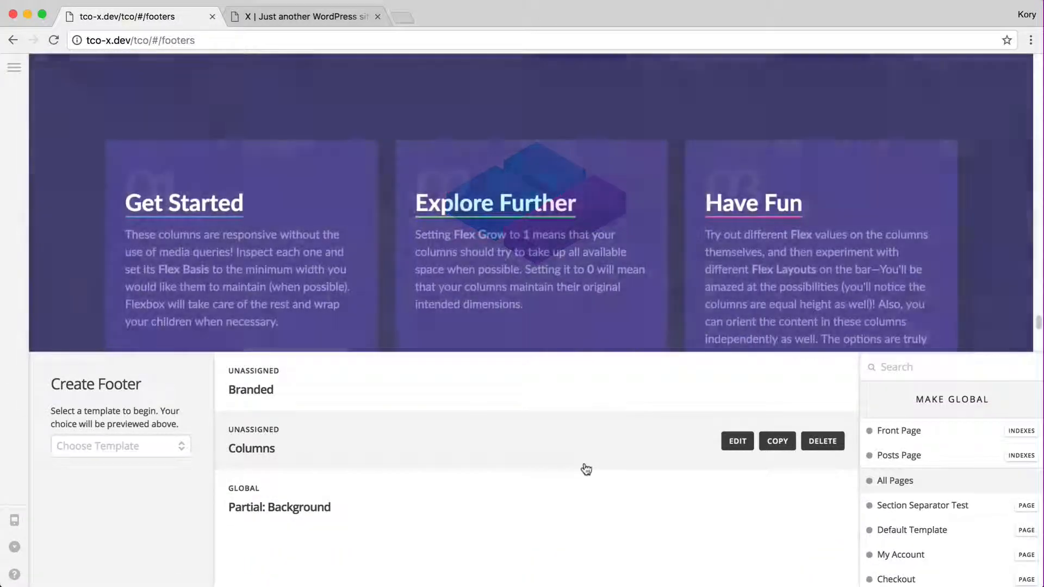
mouse_move(312, 502)
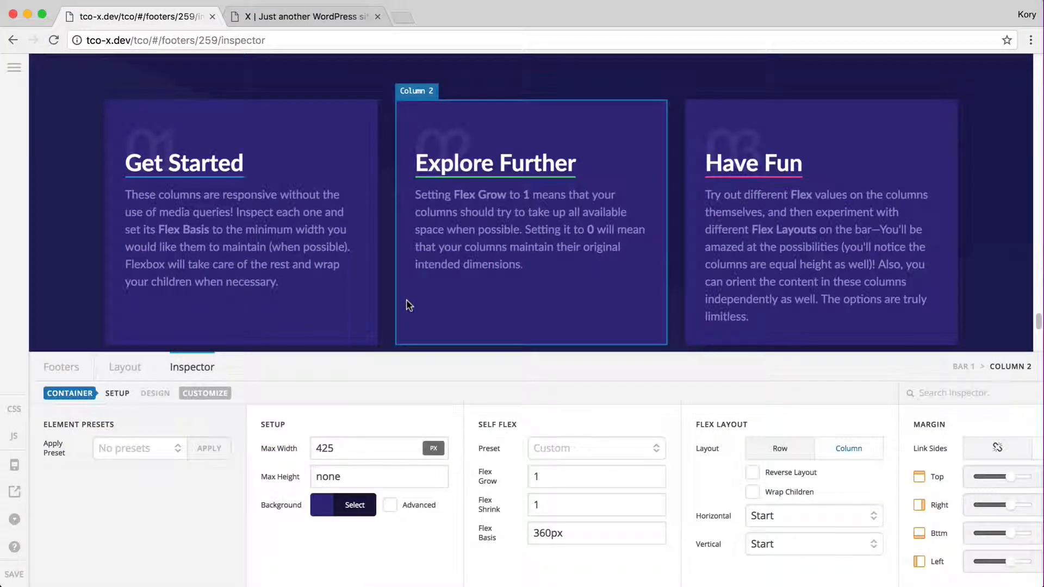
left_click(124, 367)
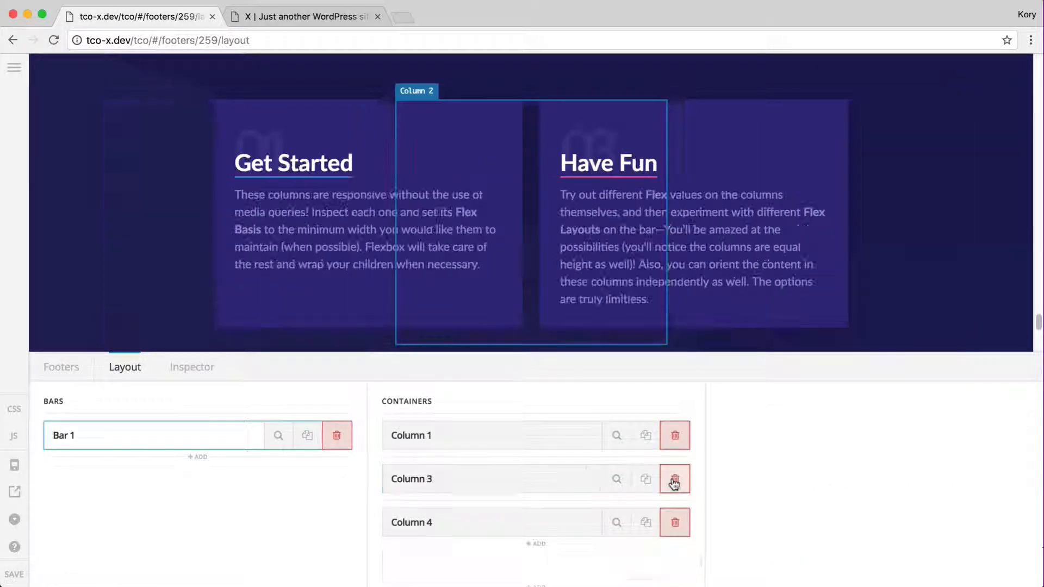
left_click(674, 478)
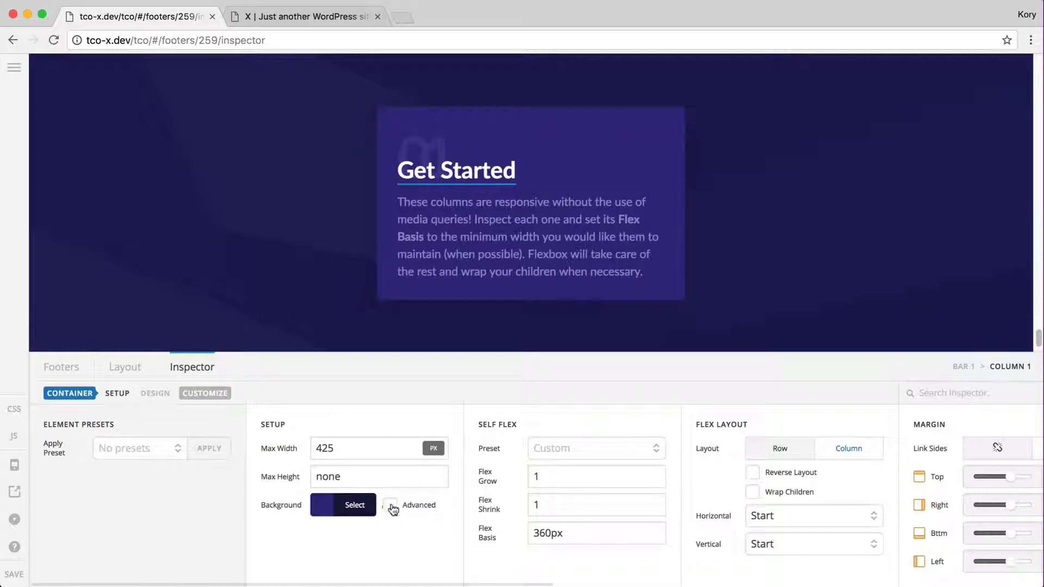
- Enable Advanced background, add a dark polygon image from the Media Library as the lower layer and a red base colour
left_click(389, 505)
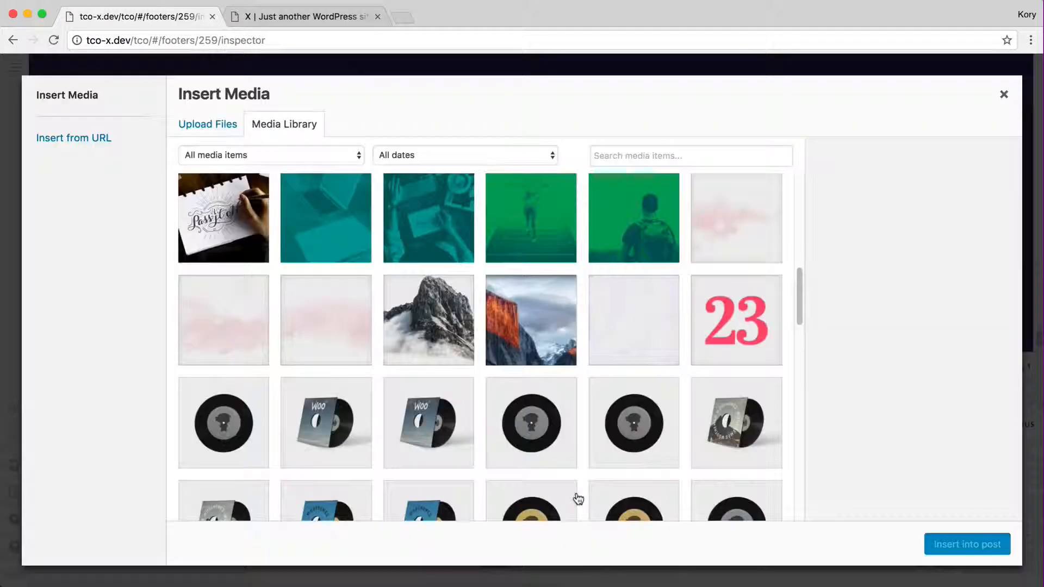
left_click(73, 138)
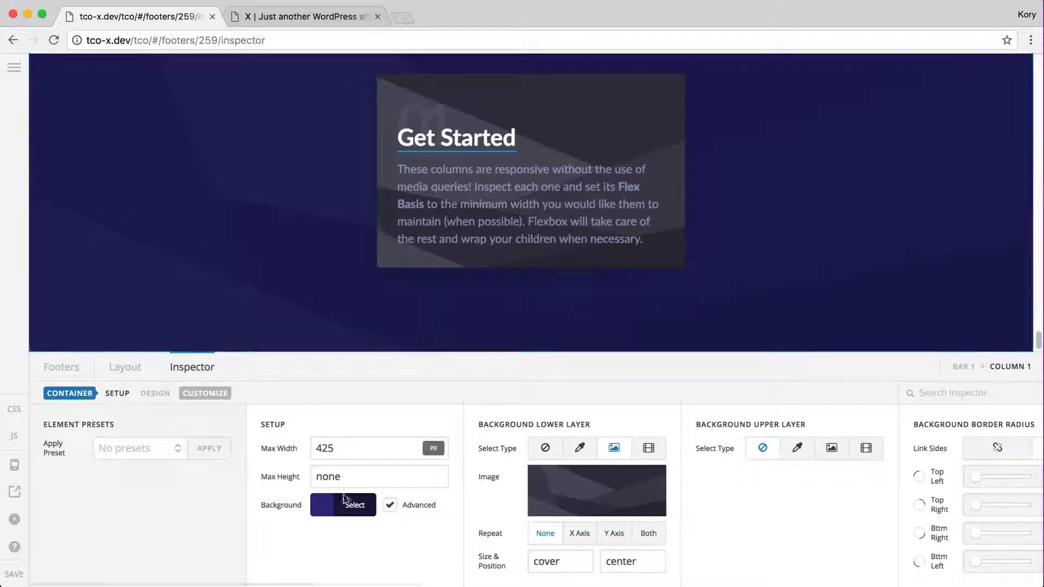
left_click(327, 504)
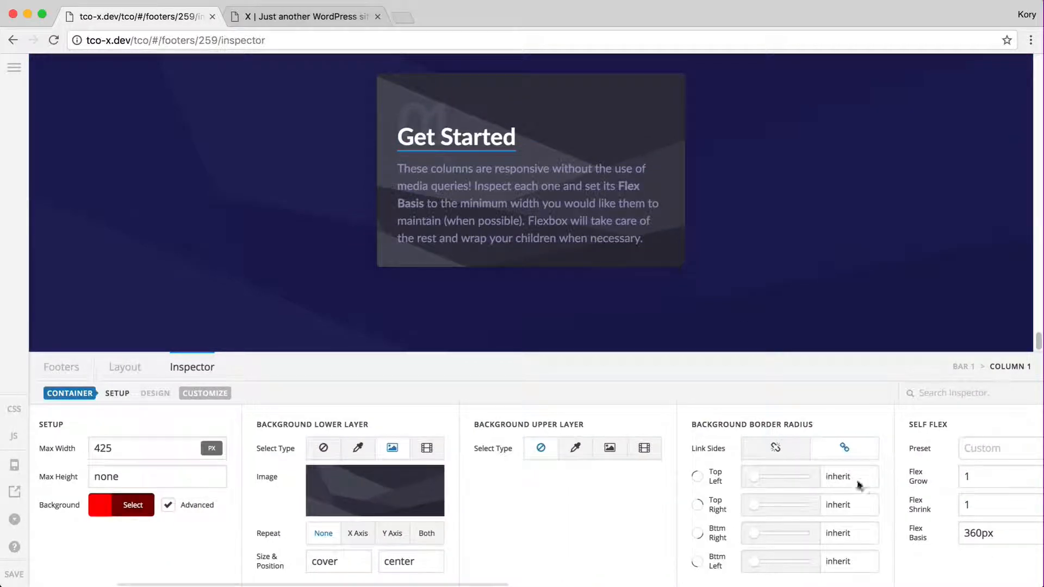
left_click(849, 476)
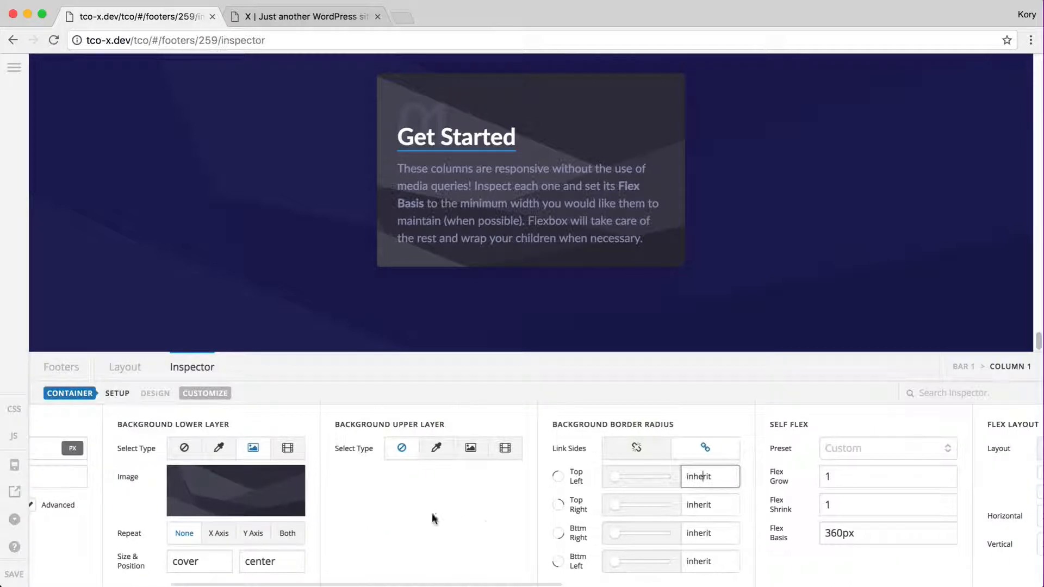
- In Design, round all container corners to 15px and make the base colour transparent
left_click(154, 393)
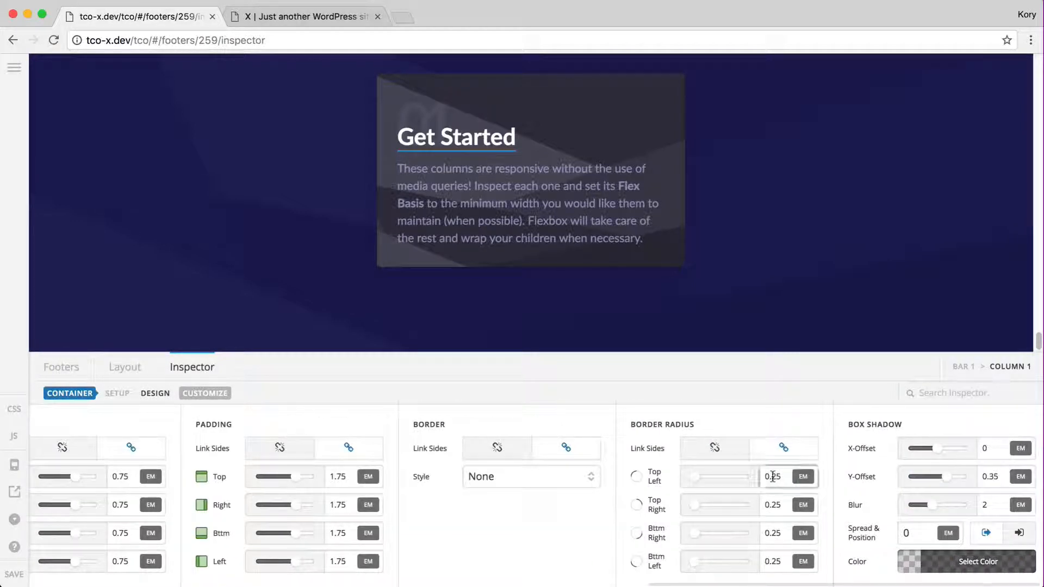
type("1")
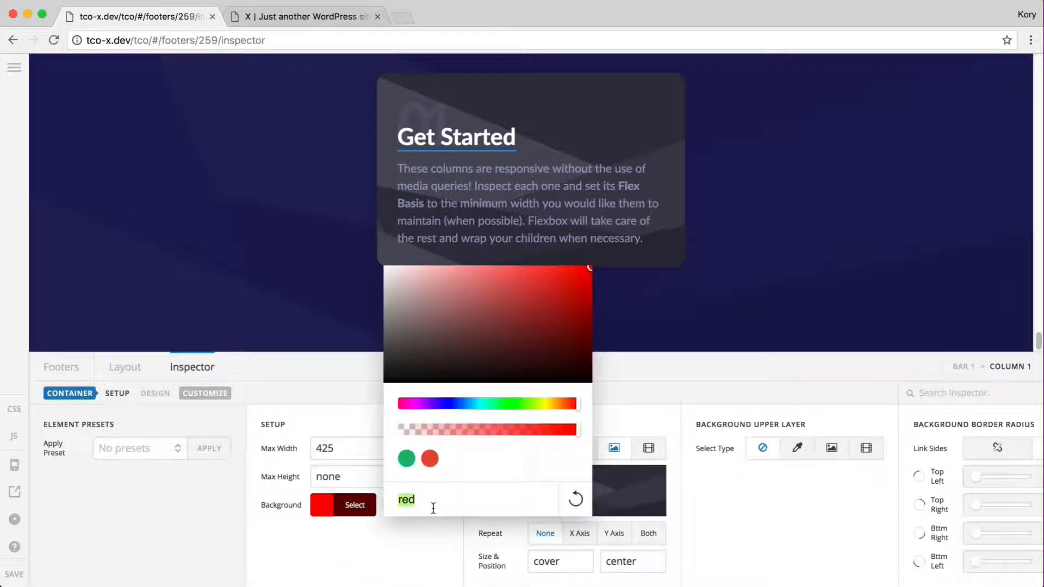
type("transparent")
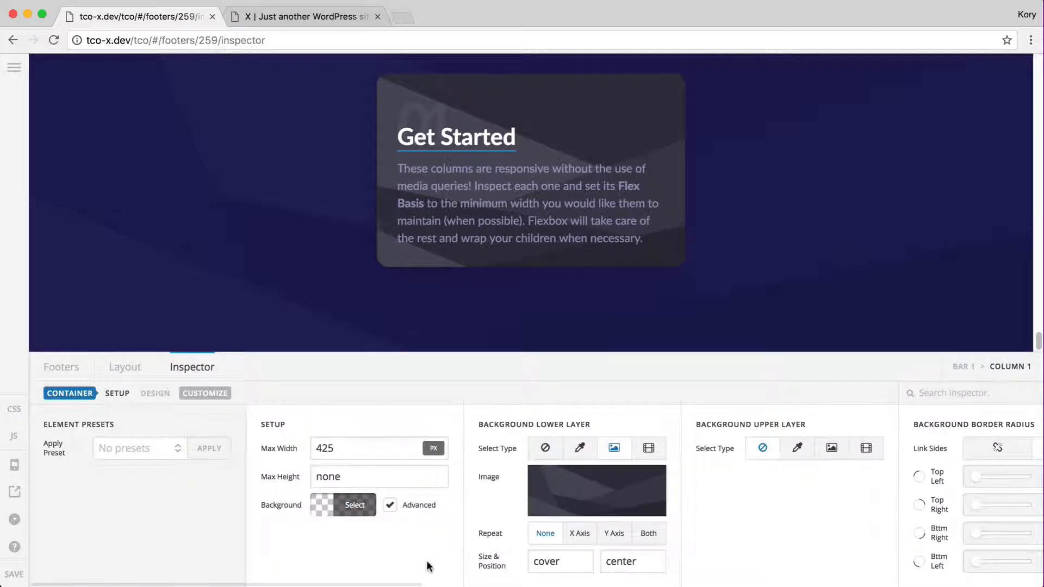
left_click(342, 504)
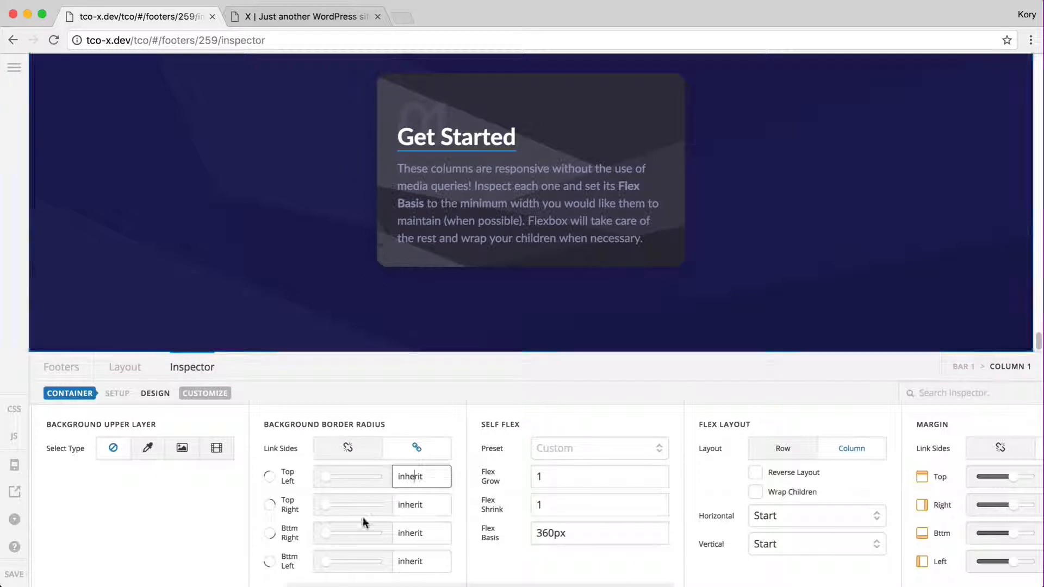
- In Setup, reset the Background Border Radius so it no longer follows the container corners
left_click(422, 477)
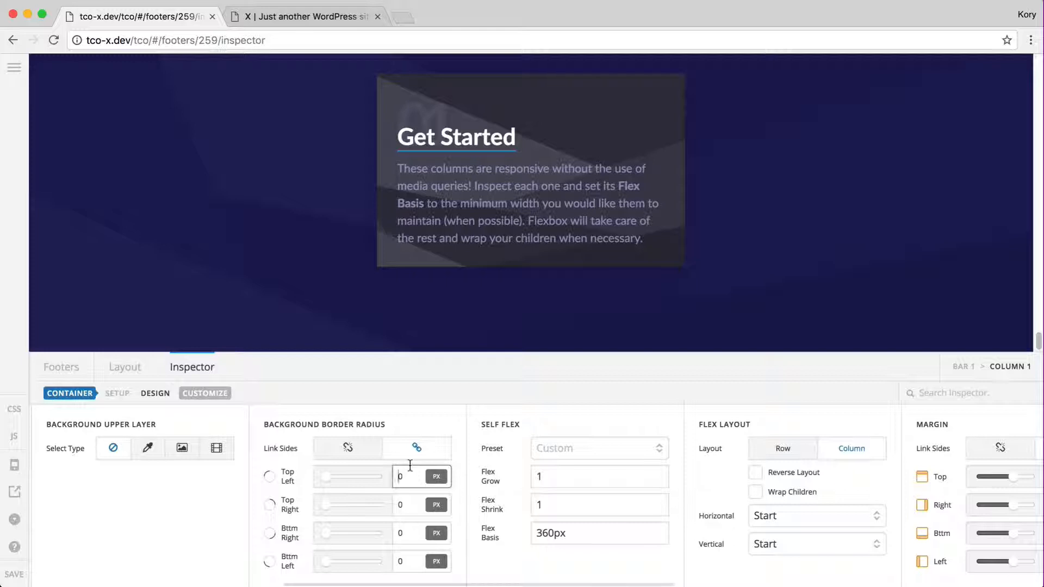
type("inherit")
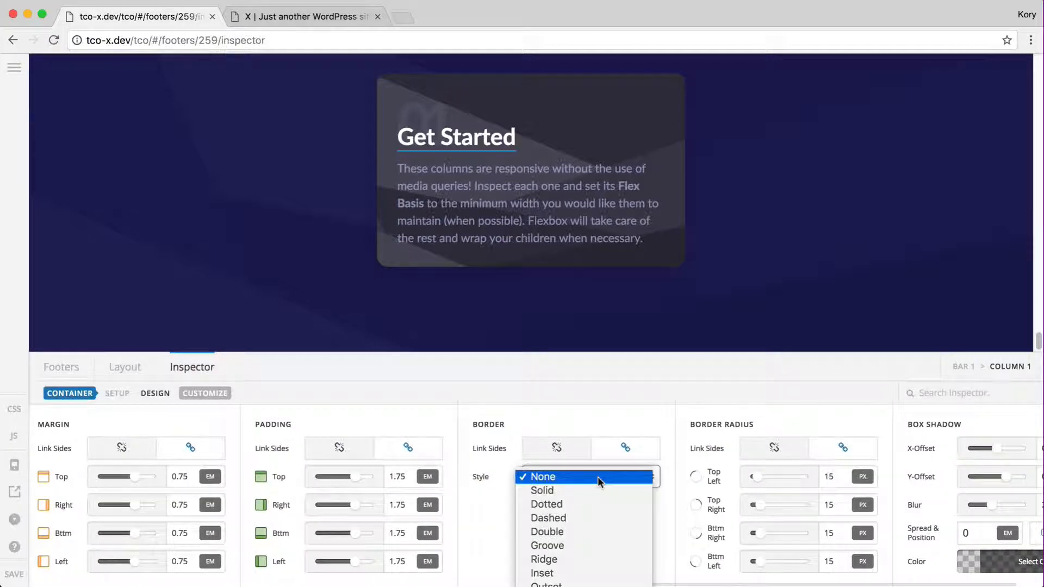
- Give the container a 5px solid white border so the red fill shows through at the rounded corners
left_click(541, 491)
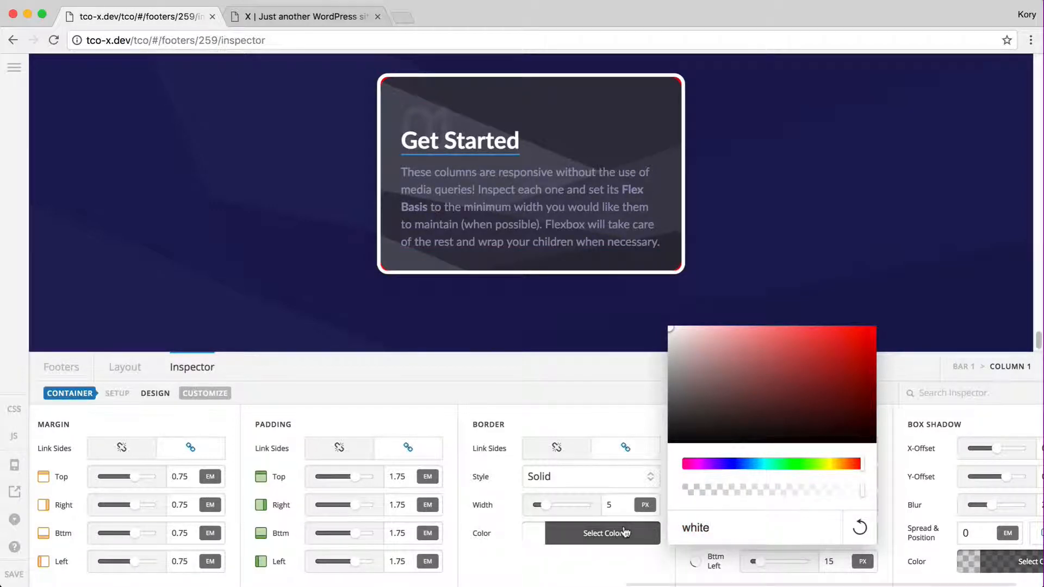
left_click(118, 393)
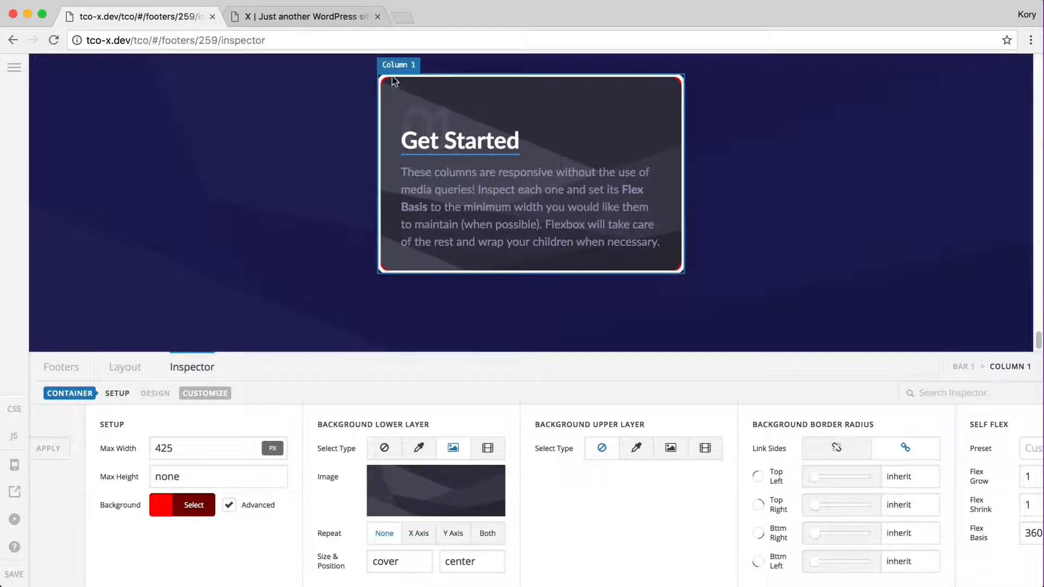
mouse_move(676, 276)
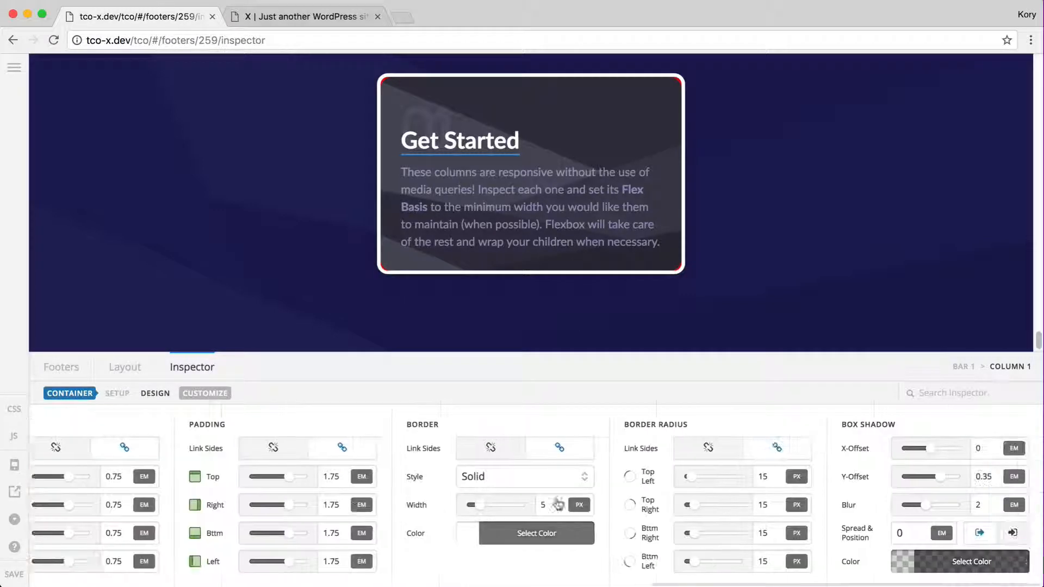
left_click(763, 476)
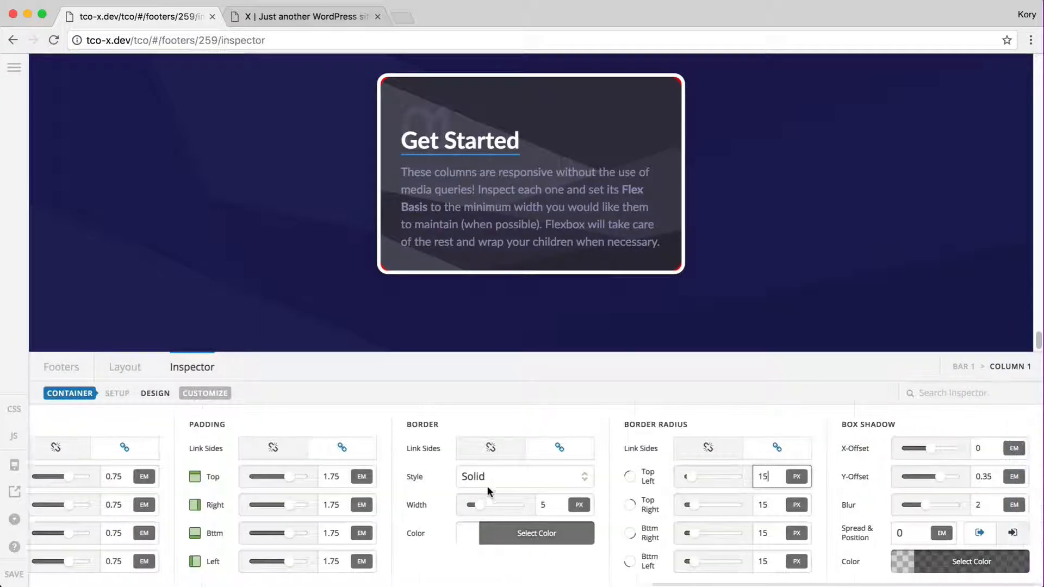
left_click(542, 504)
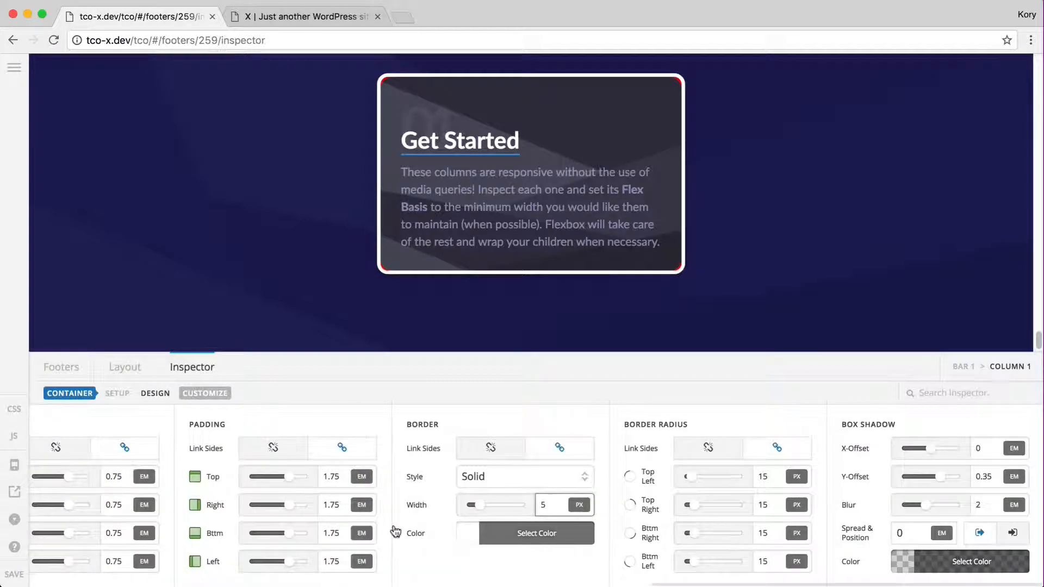
left_click(763, 476)
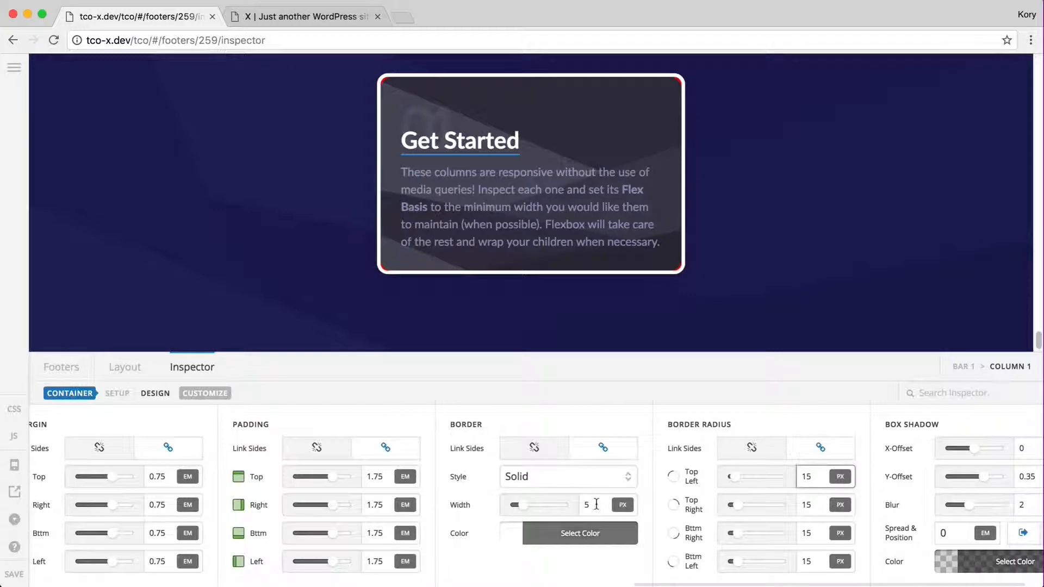
- Set the linked Background Border Radius to 10px so the fill sits flush inside the white border
left_click(589, 504)
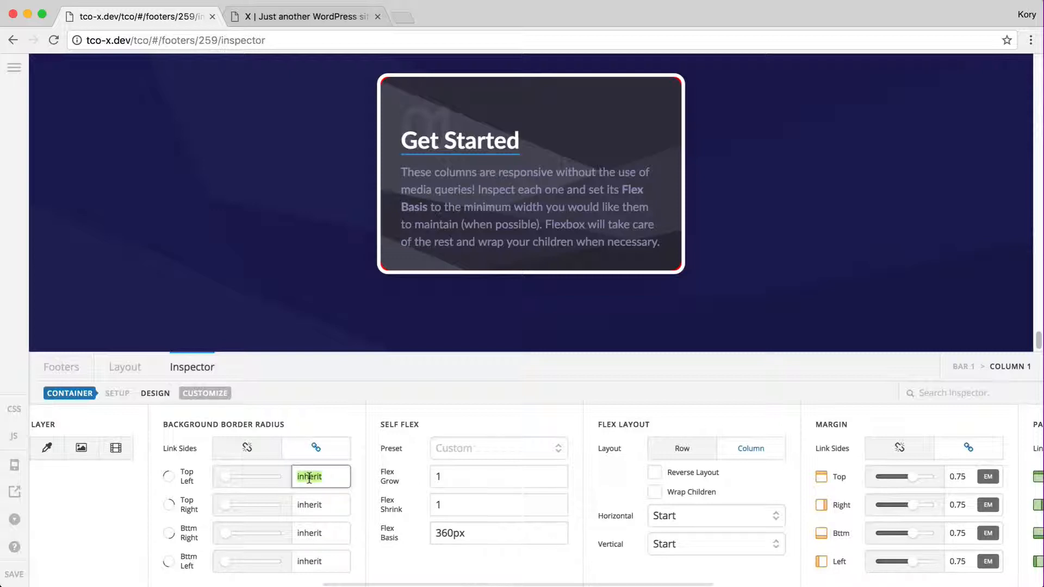
type("10")
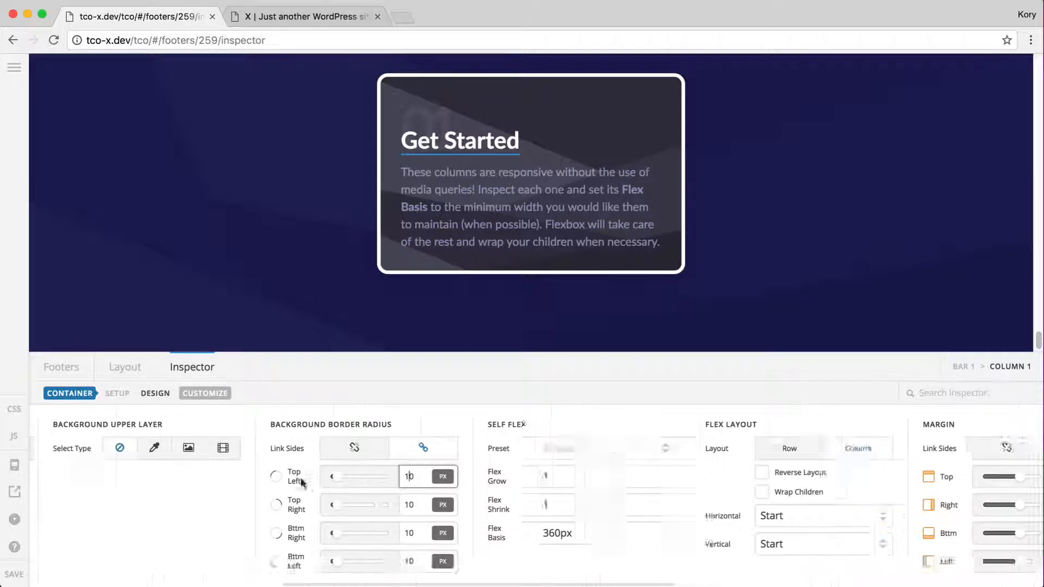
left_click(118, 392)
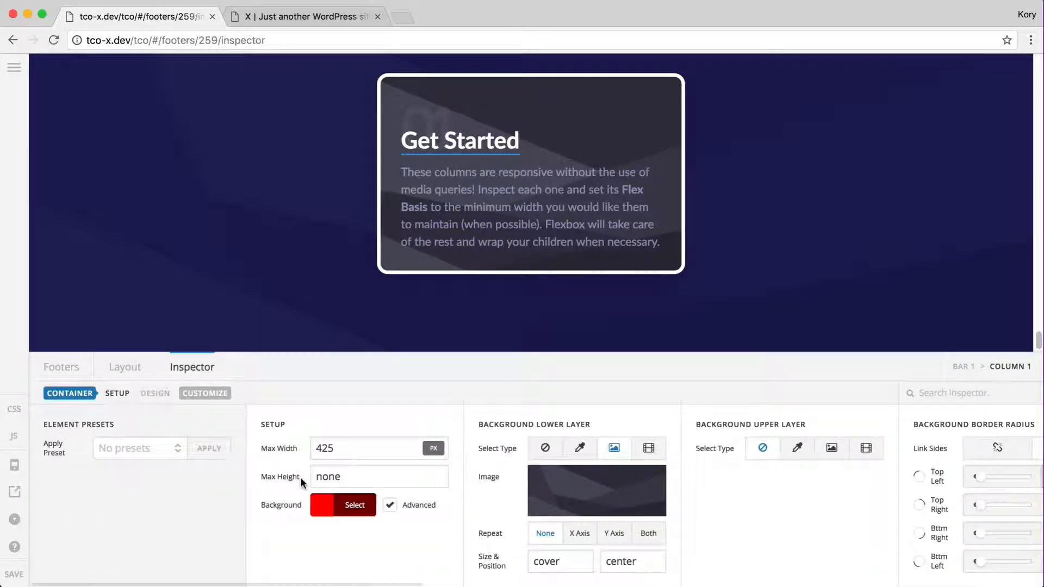